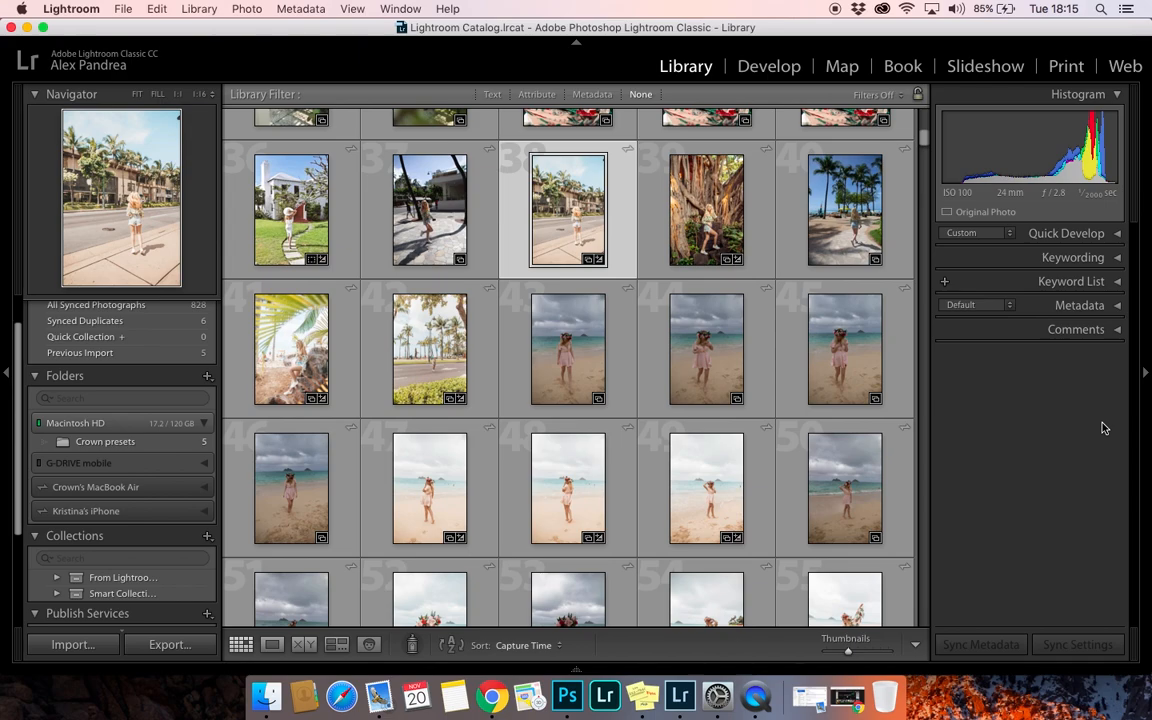
mouse_move(490, 455)
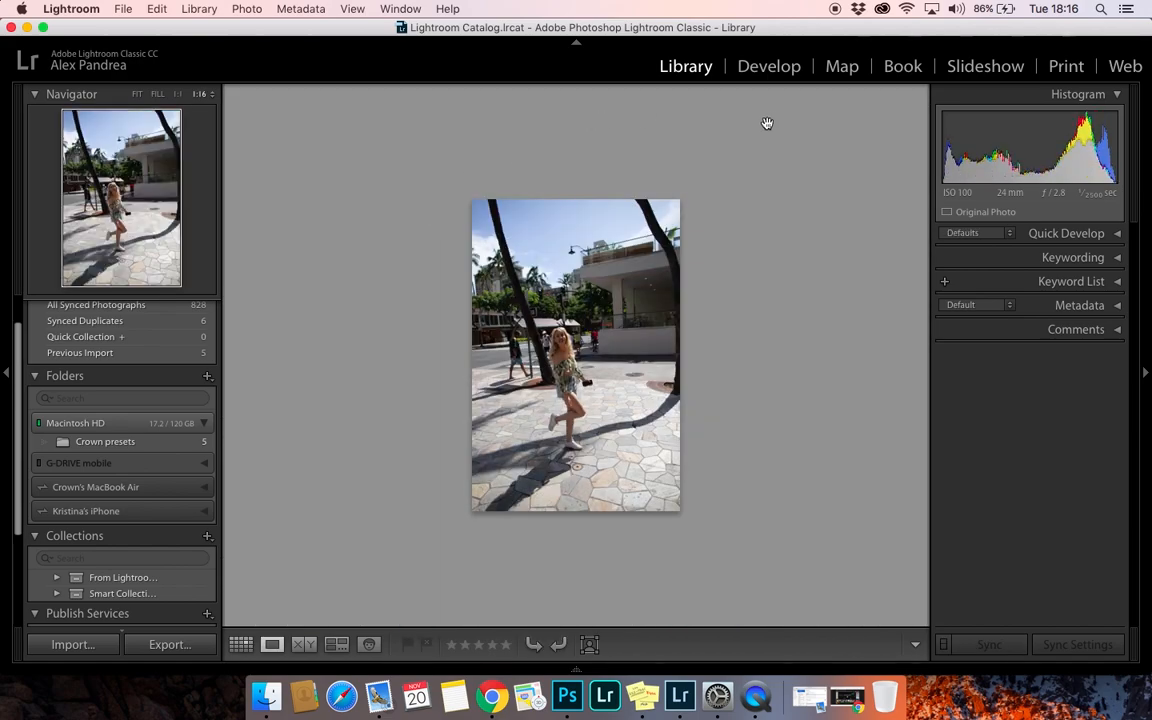
Switch the opened palm-tree street photo to the Develop module.
left_click(769, 66)
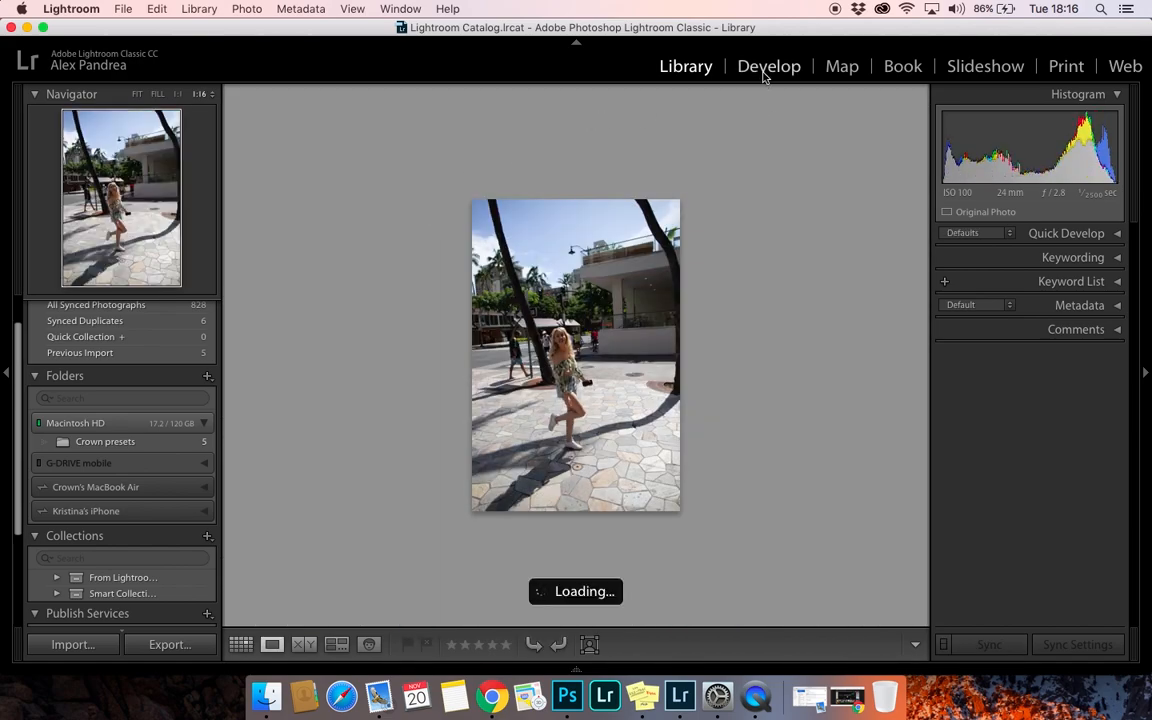
In Develop, delete the 'Crown - A Beautiful Day' user preset and confirm.
left_click(769, 66)
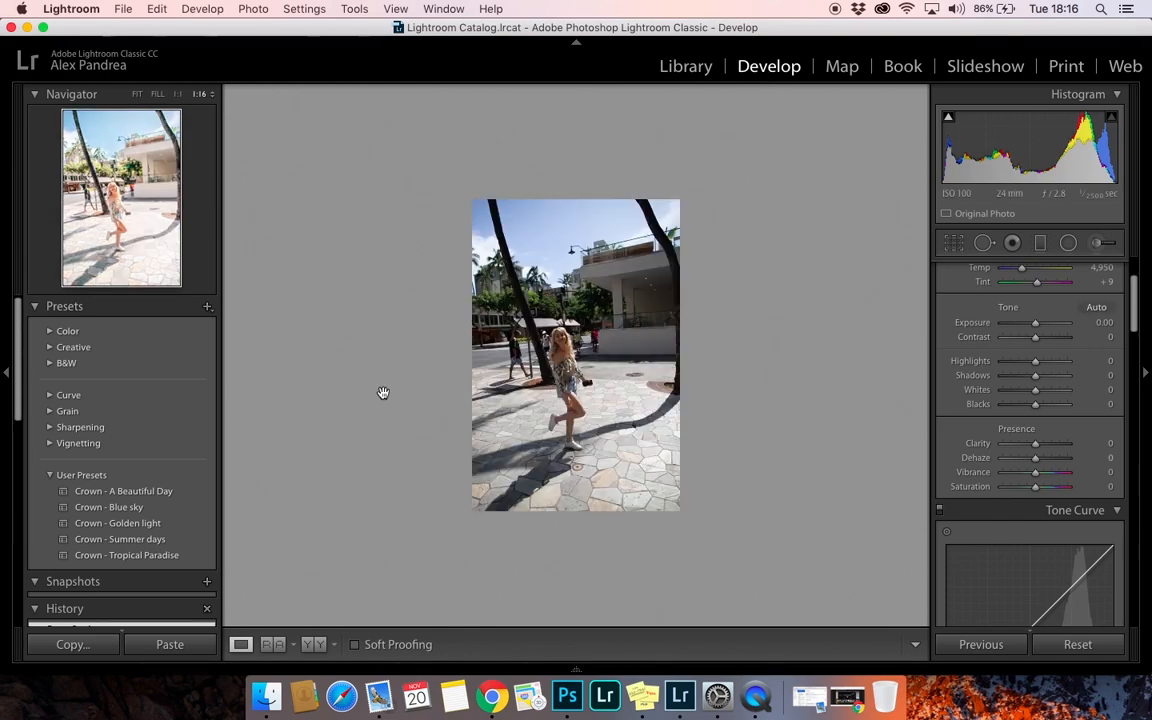
mouse_move(32, 347)
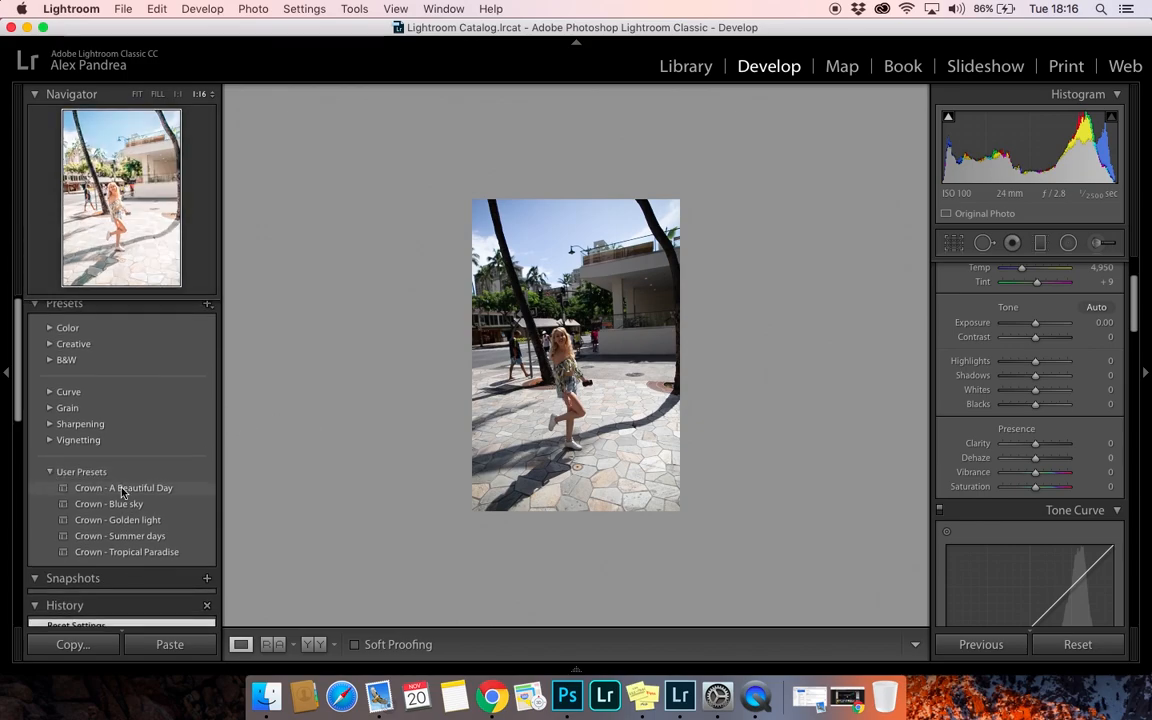
right_click(123, 487)
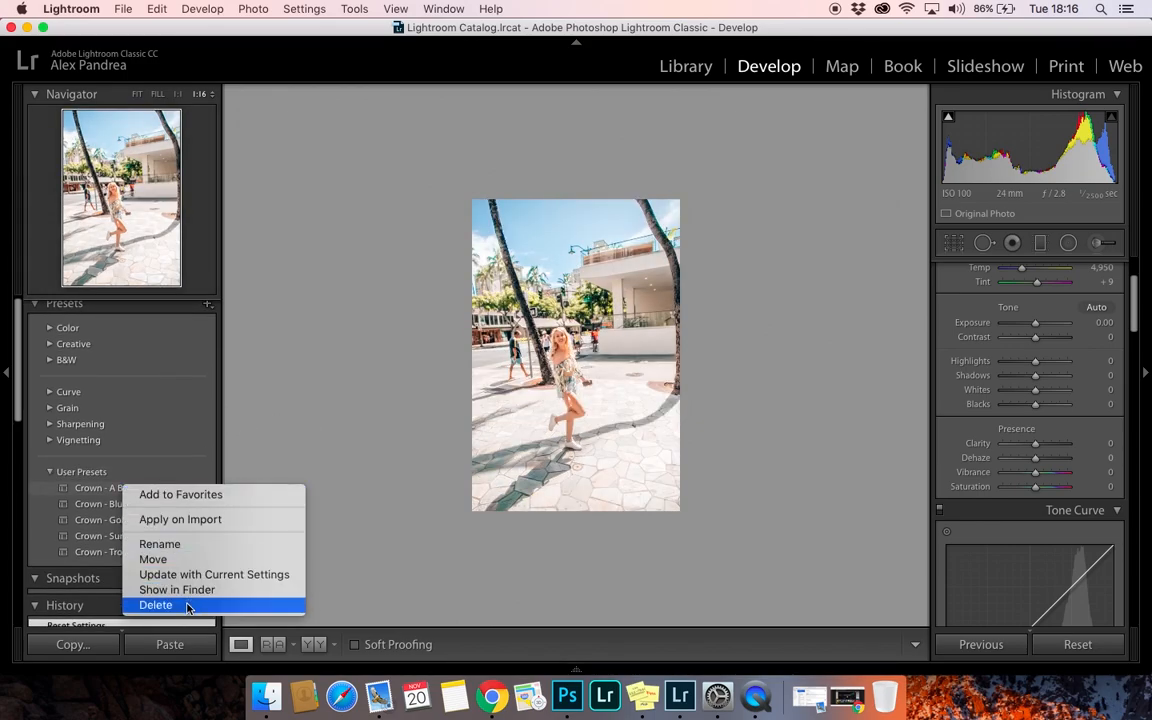
left_click(156, 605)
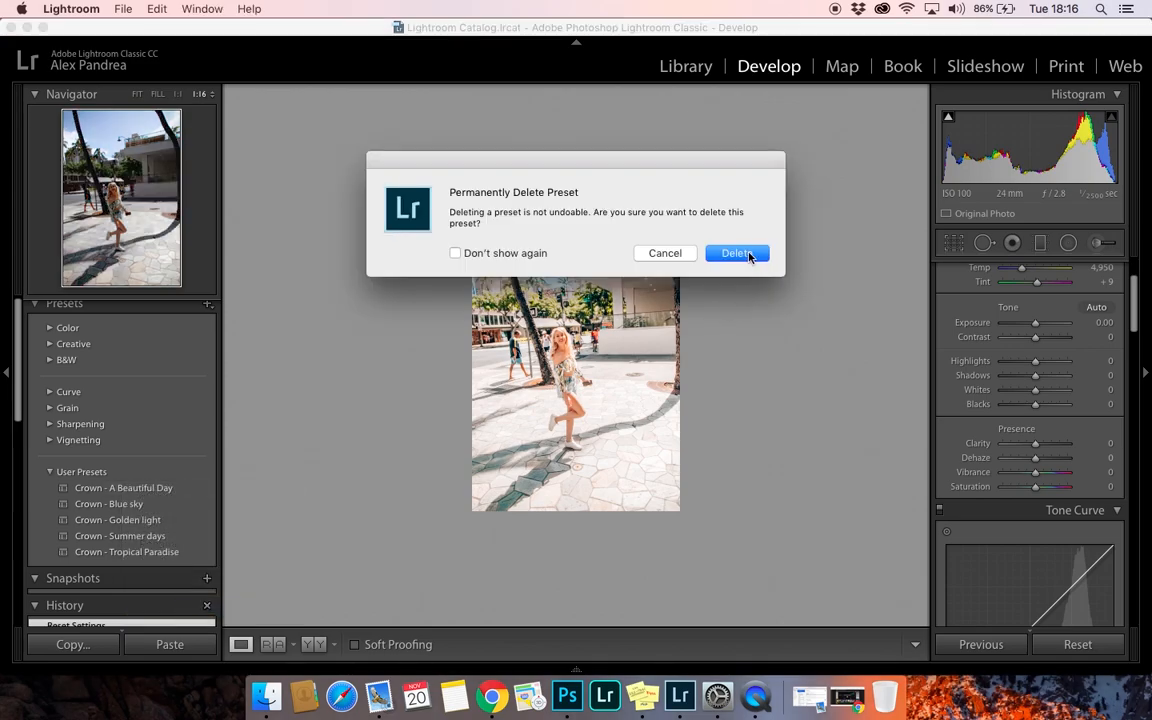
left_click(737, 252)
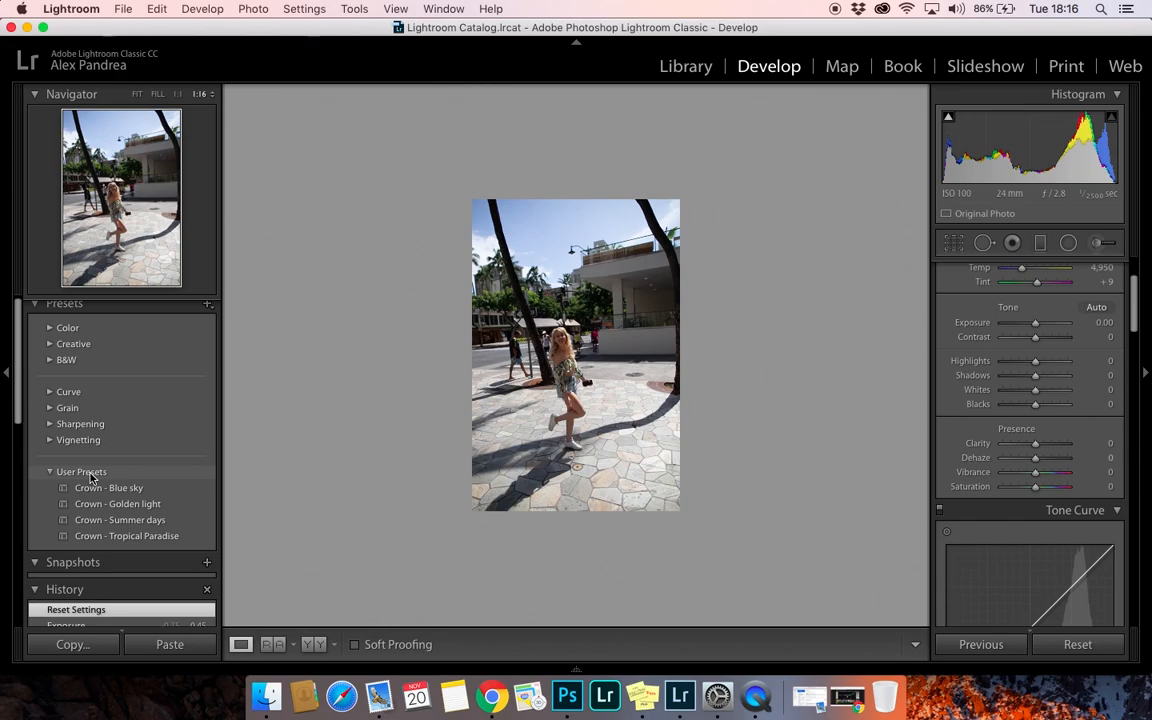
Import 'Crown - A Beautiful Day.xmp' into the User Presets group.
right_click(81, 471)
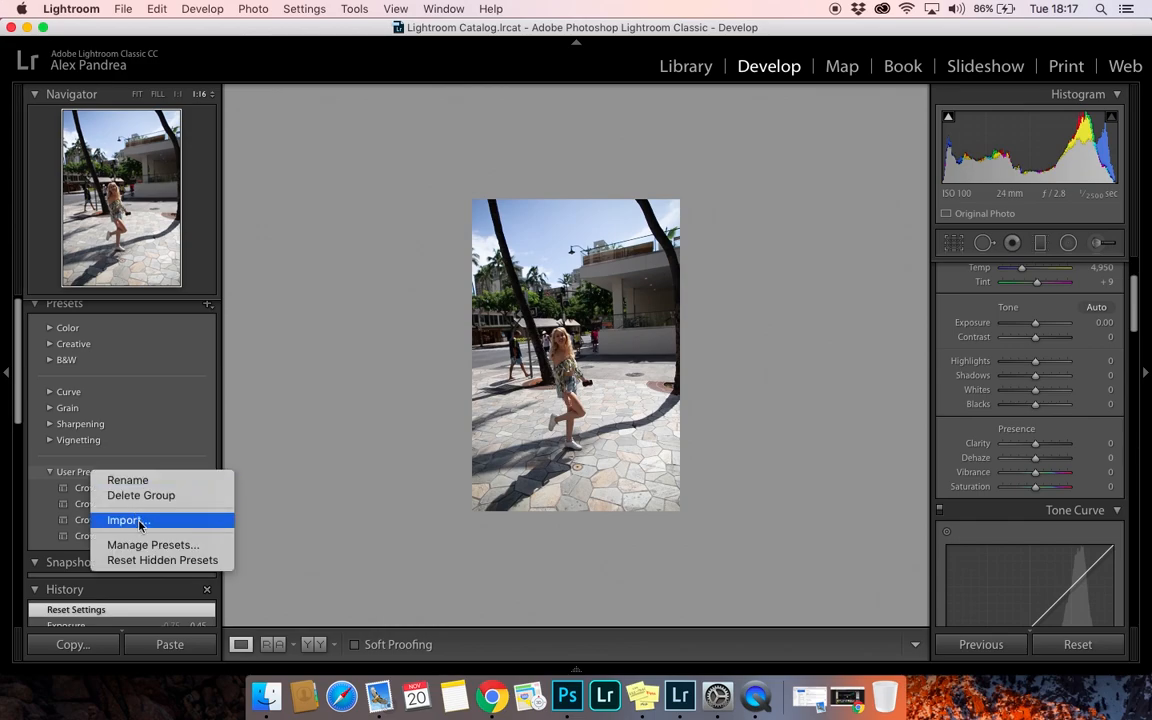
left_click(124, 519)
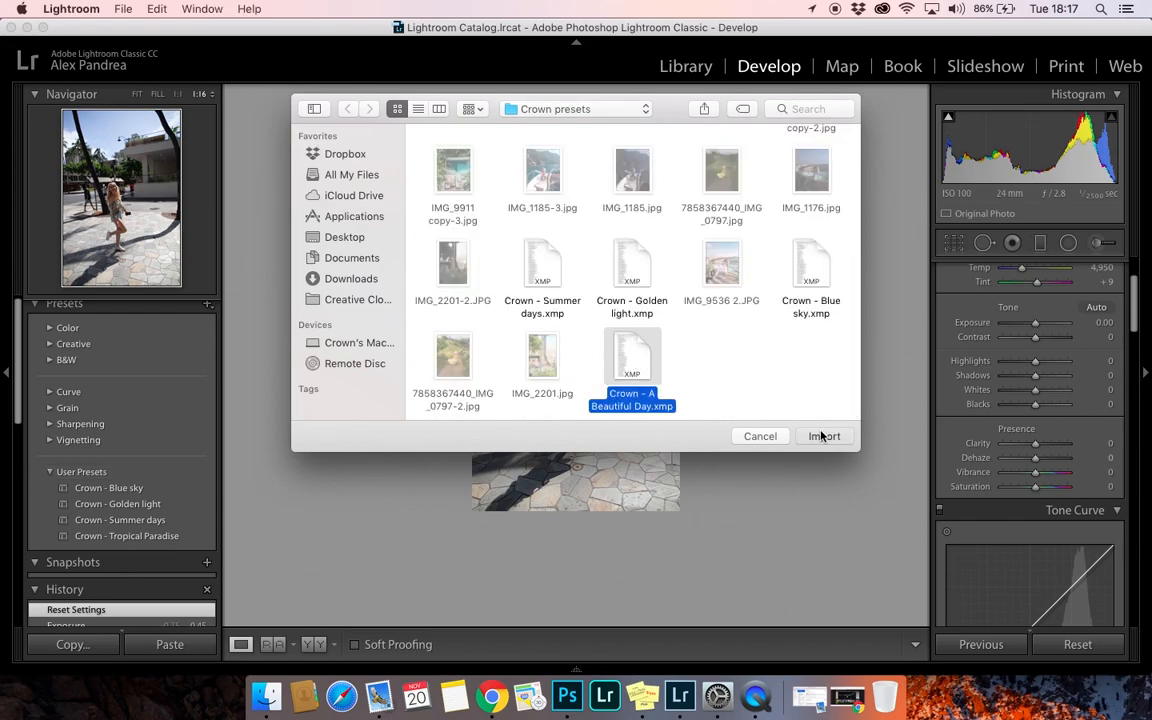
left_click(824, 436)
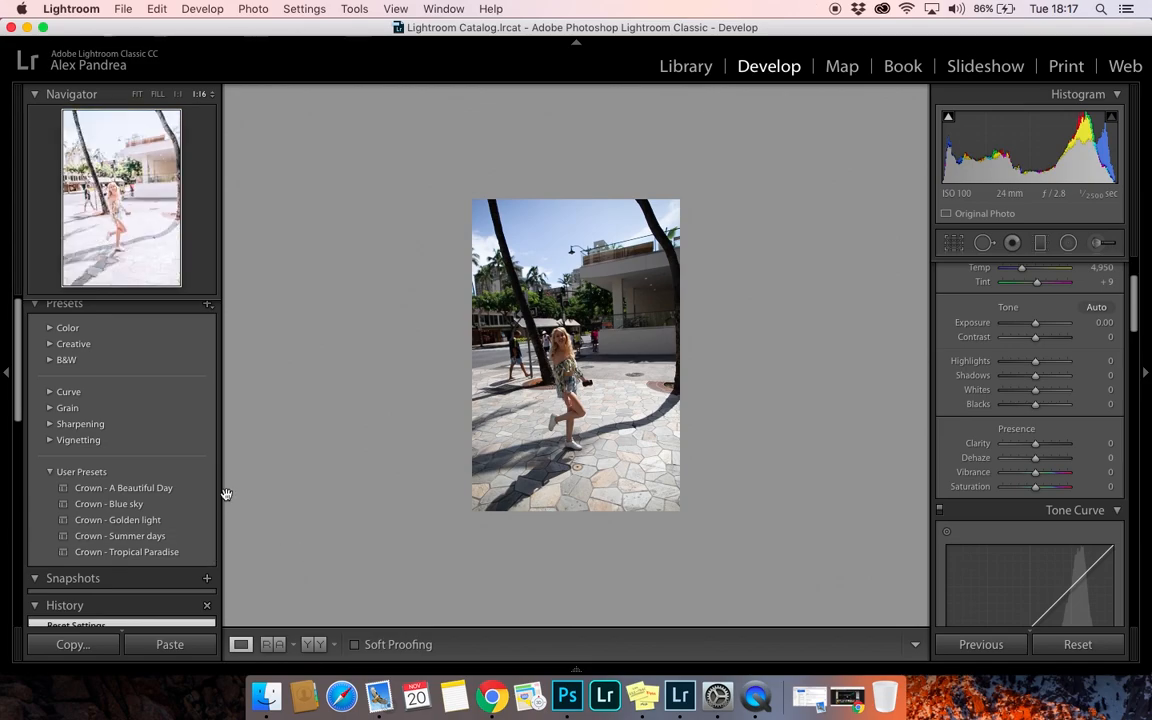
mouse_move(169, 490)
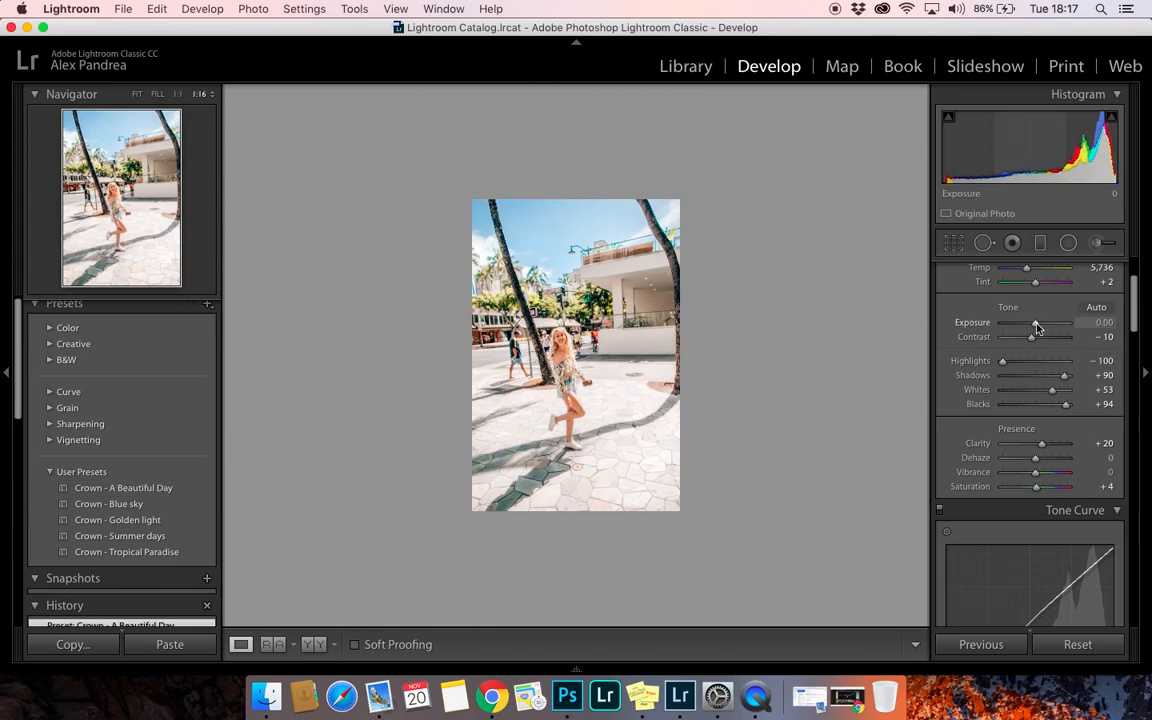
Lower the street photo's exposure to -0.05 and saturation to +1.
left_click_drag(1037, 322, 1034, 322)
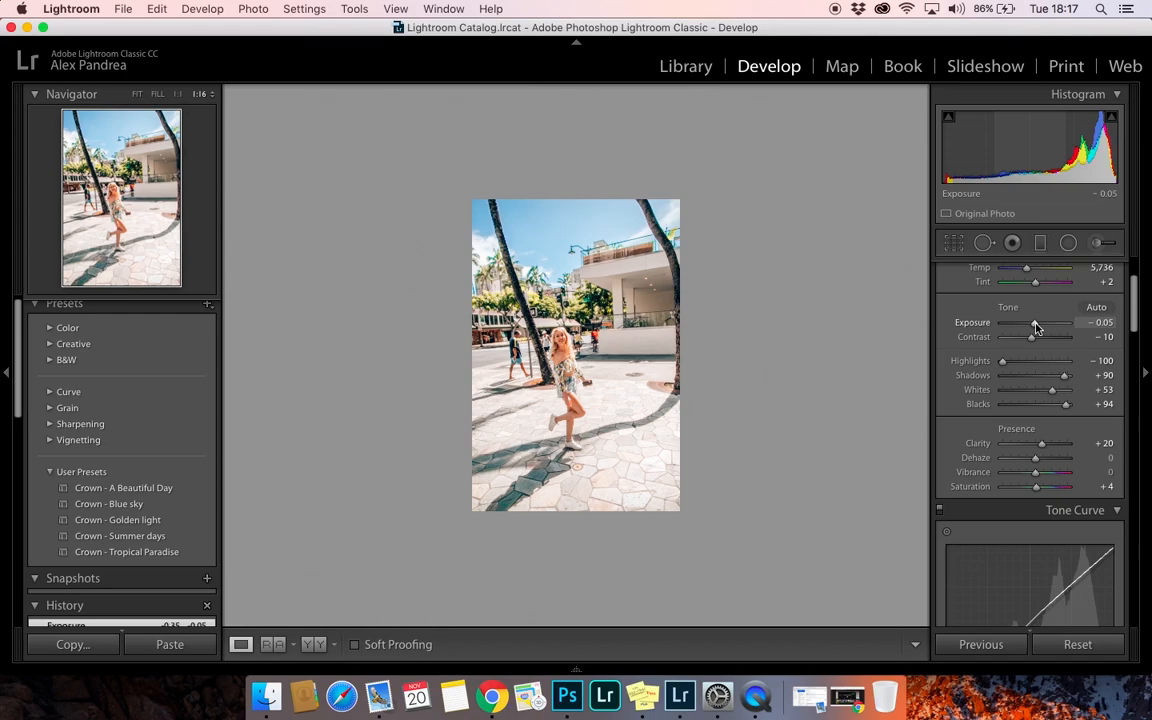
scroll("down", 3)
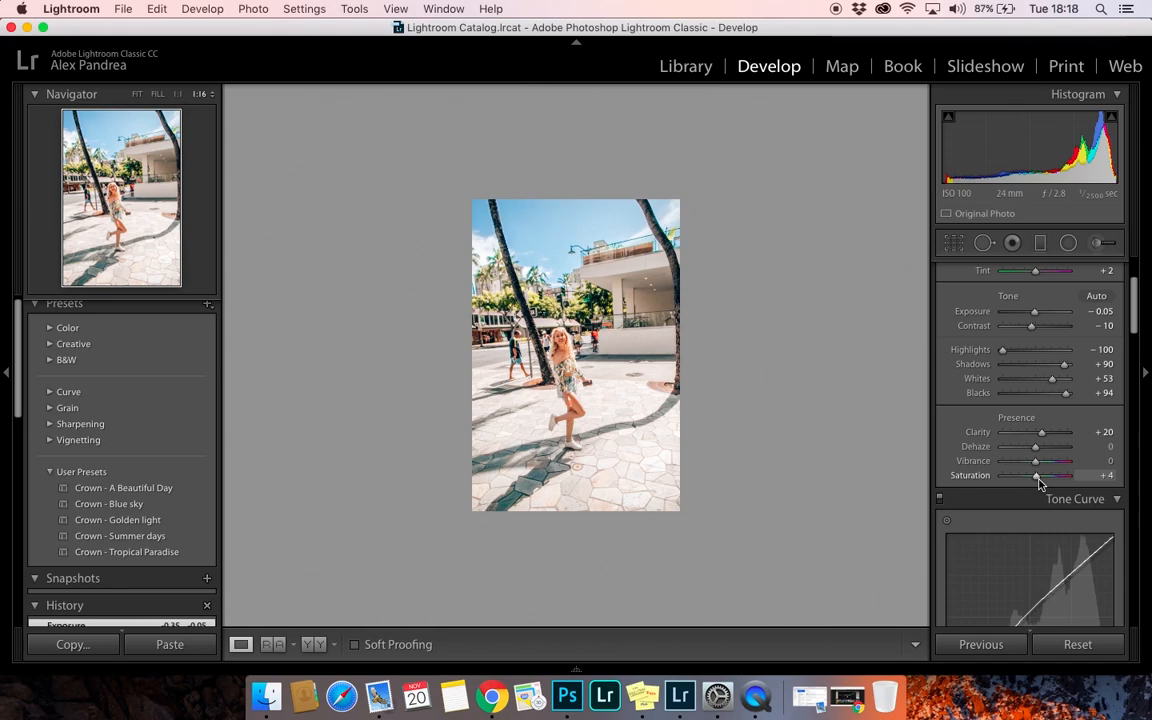
left_click_drag(1040, 475, 1034, 475)
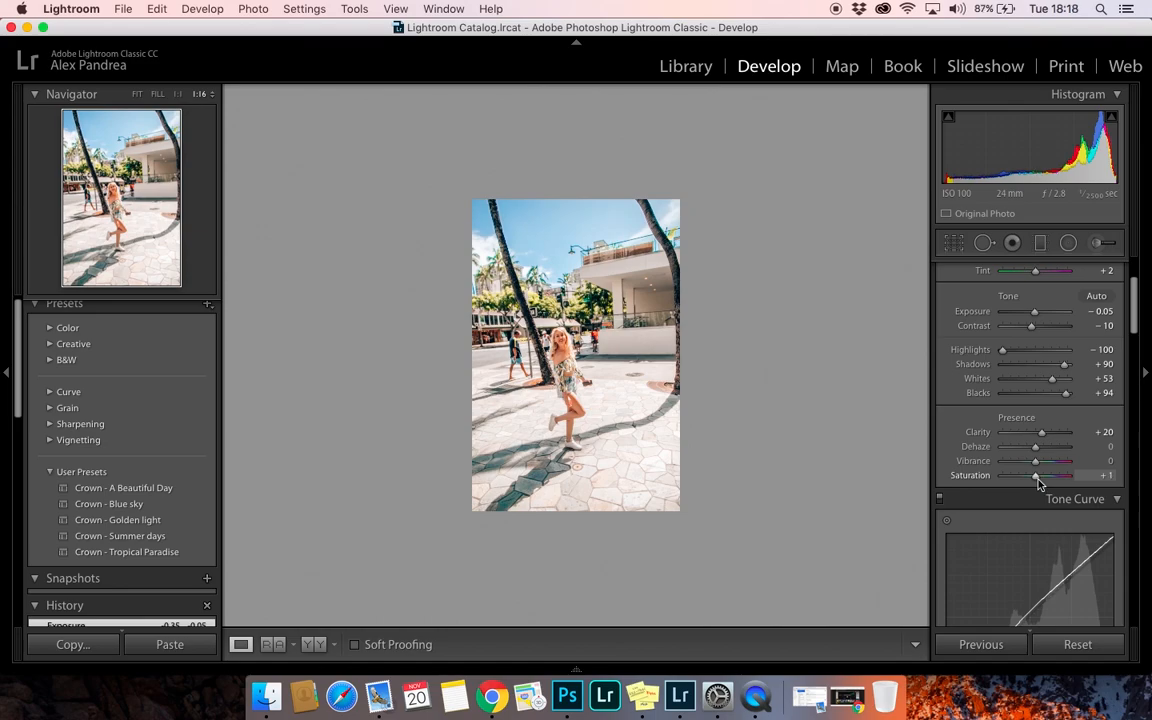
left_click_drag(1040, 475, 1035, 475)
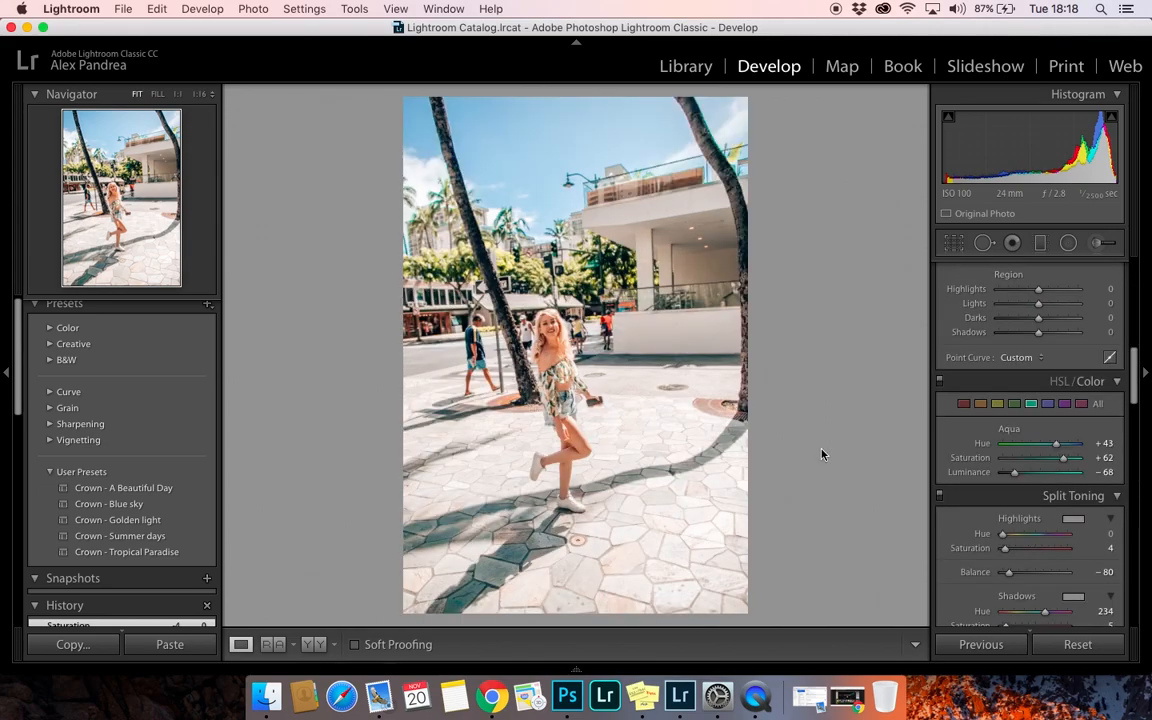
In HSL/Color, set orange saturation to -45 and aqua saturation to about -81.
left_click(980, 403)
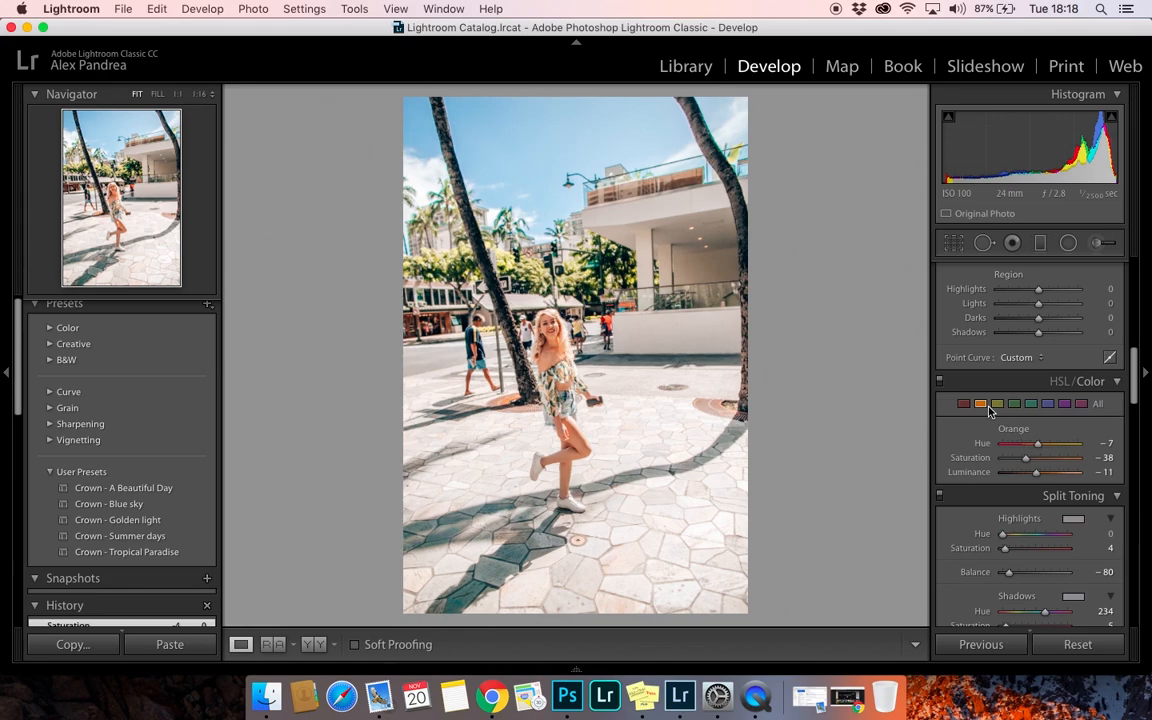
mouse_move(1068, 481)
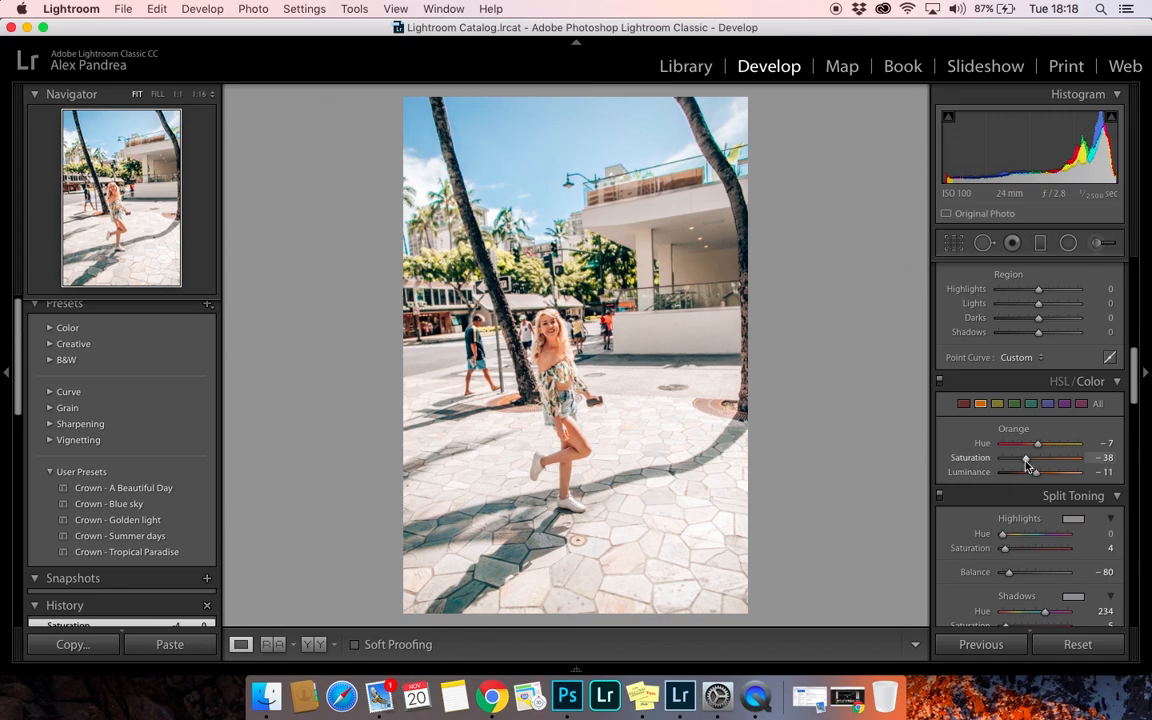
left_click_drag(1040, 457, 1023, 457)
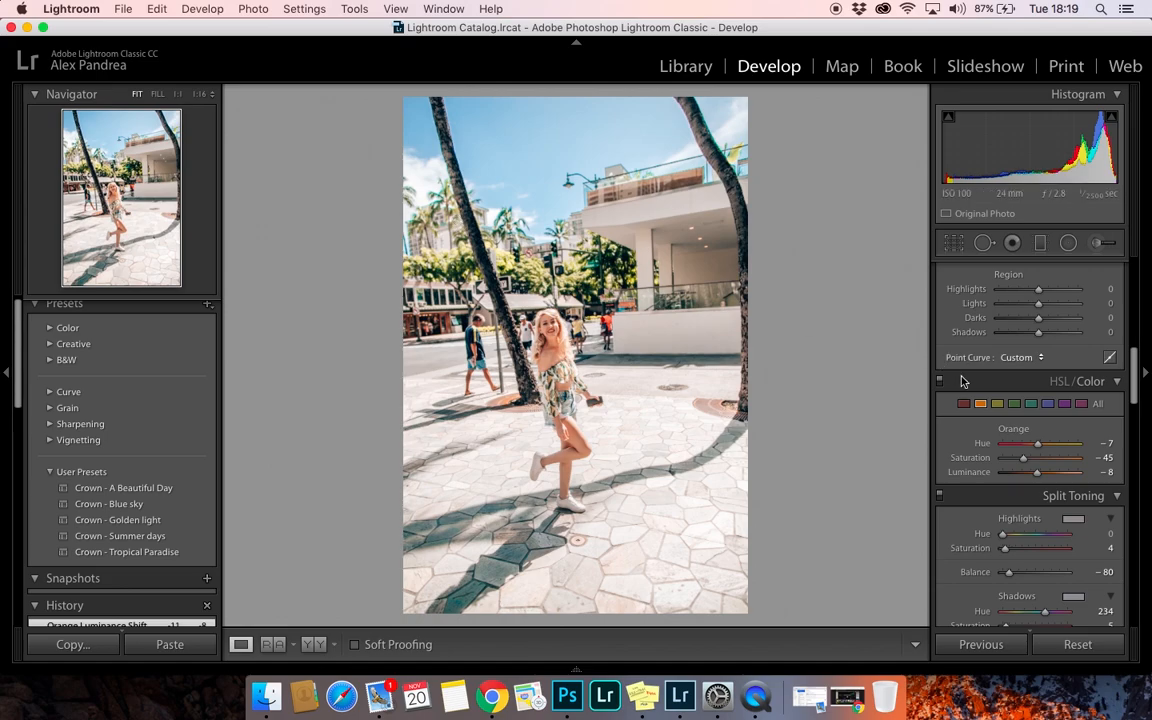
mouse_move(486, 177)
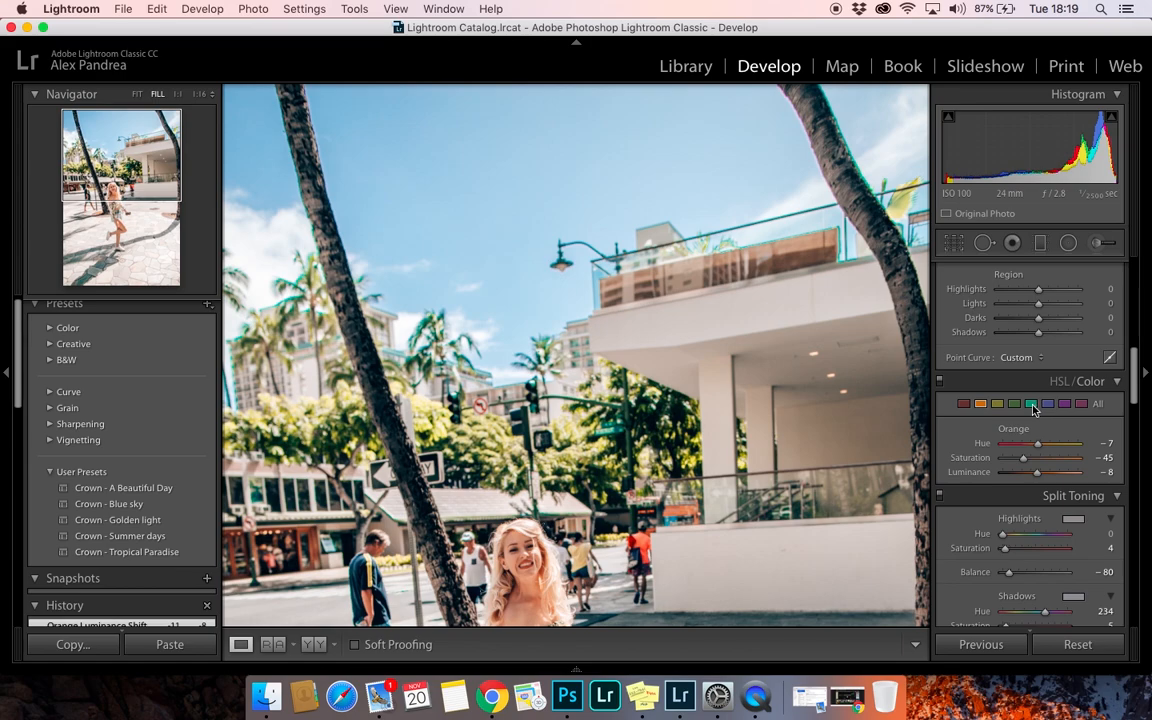
mouse_move(1031, 403)
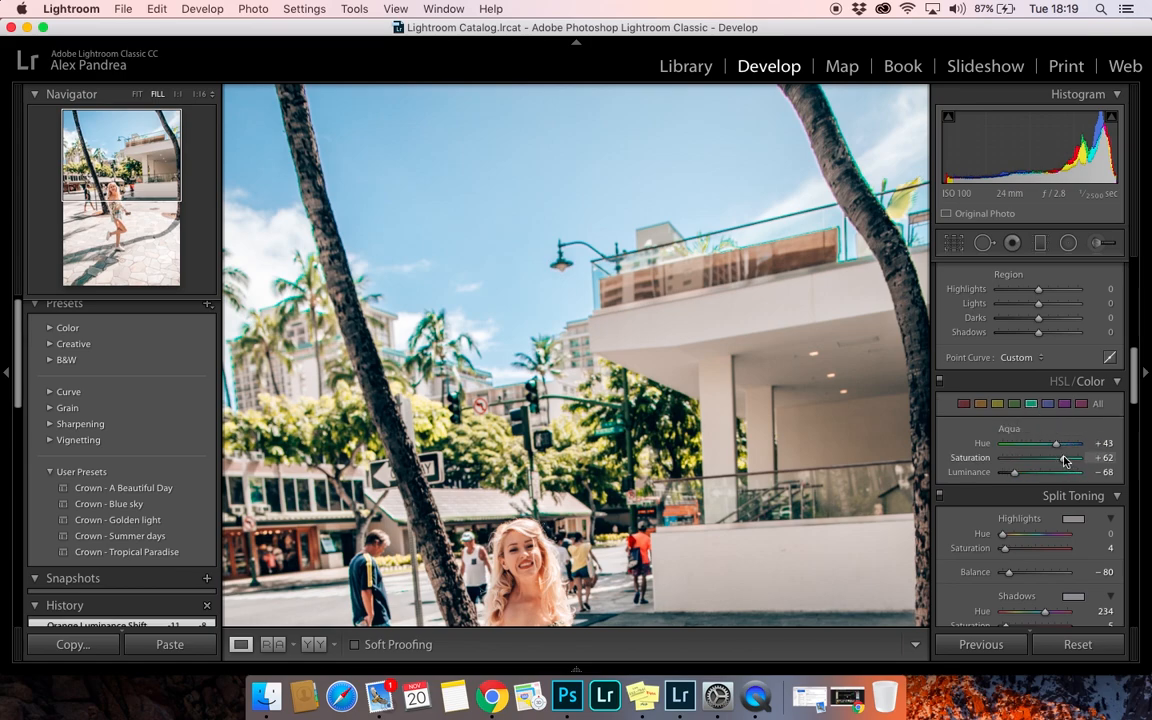
left_click_drag(1057, 457, 1010, 457)
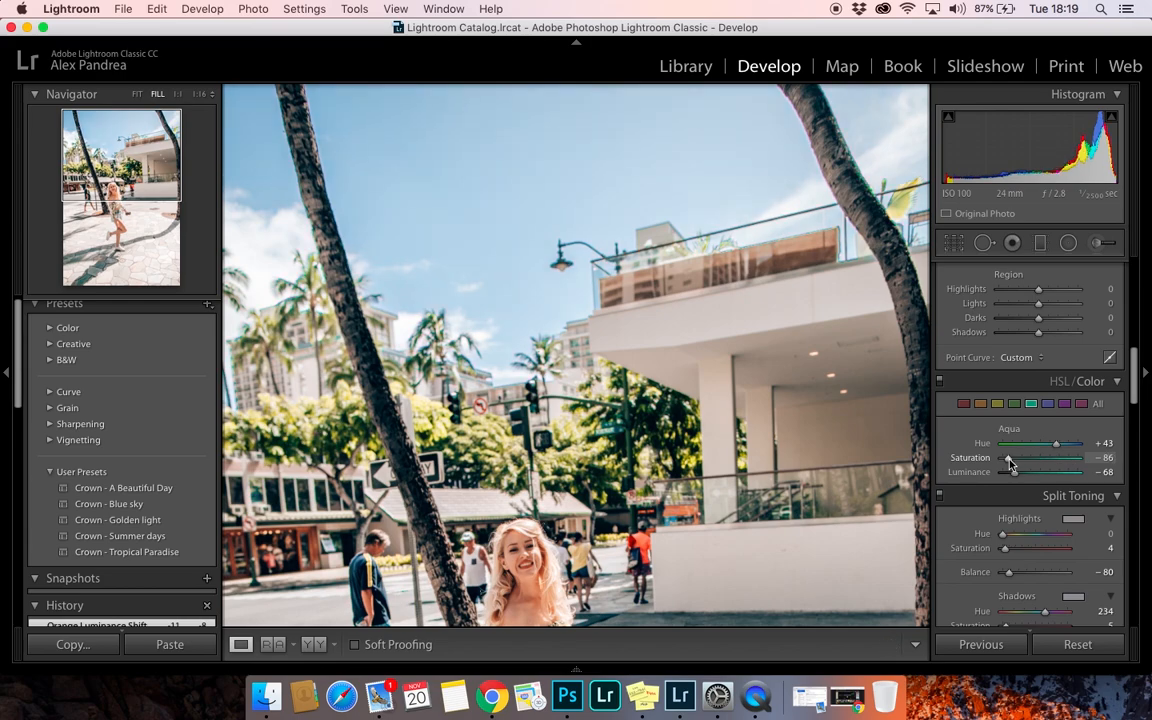
left_click_drag(1008, 457, 1012, 457)
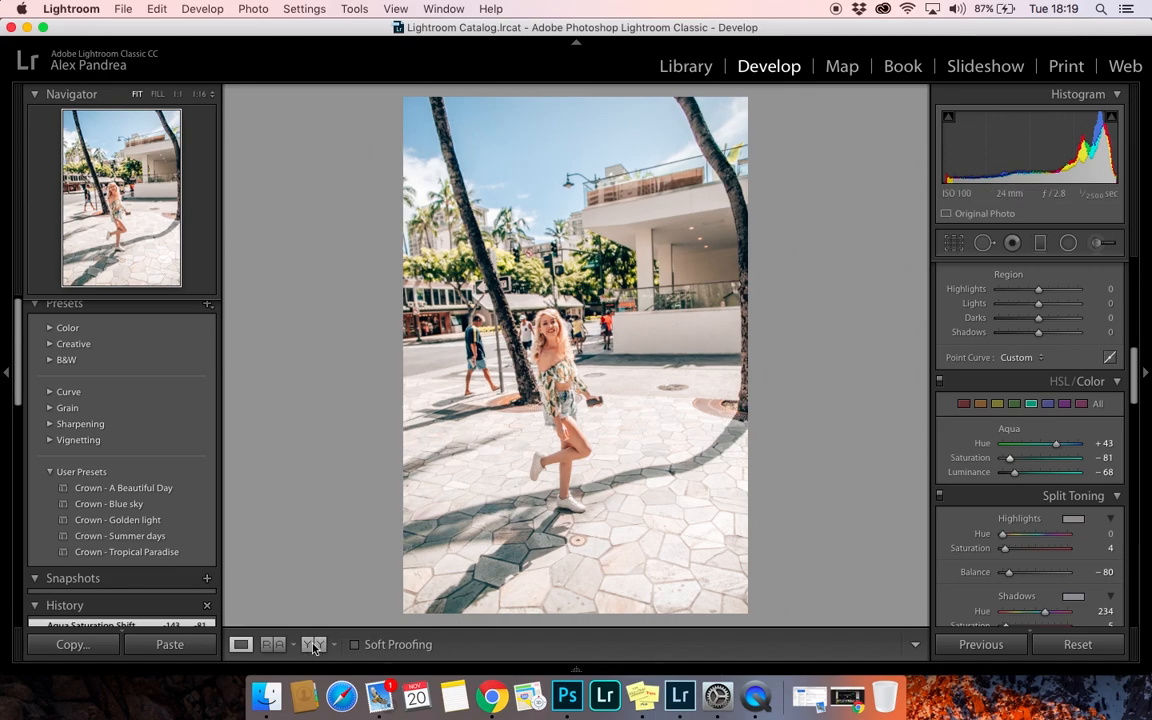
Show Before/After Left/Right, apply Crown - Blue sky, and set exposure to +0.65.
left_click(313, 644)
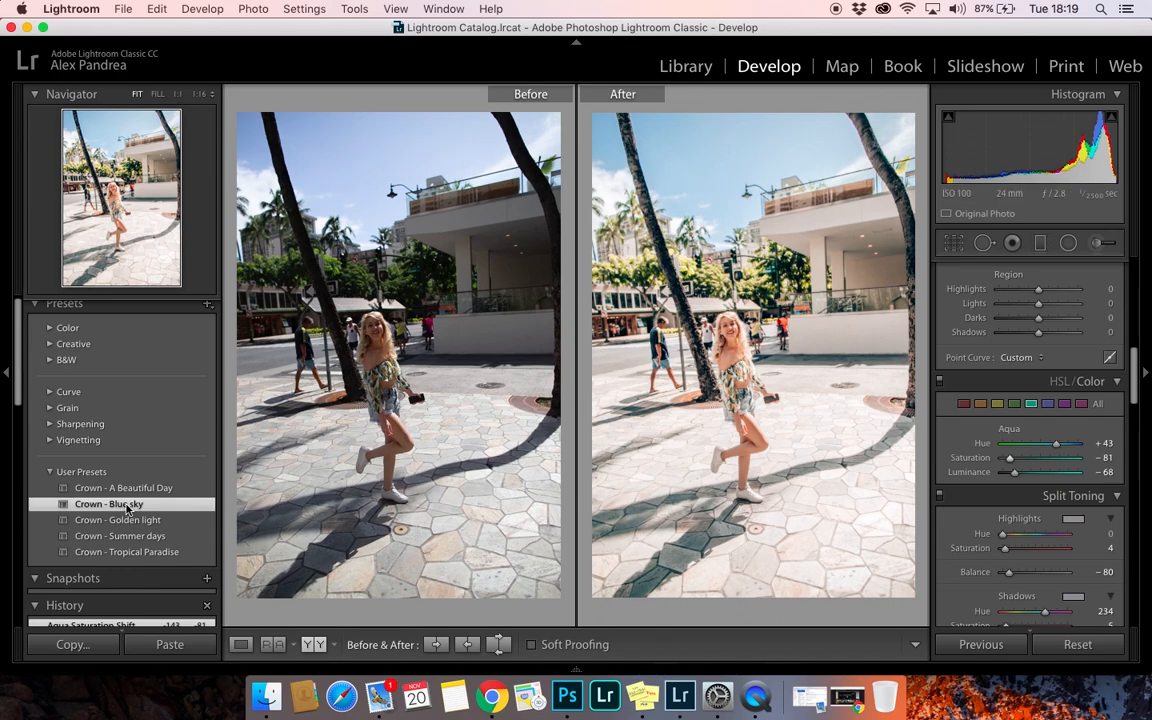
left_click(108, 503)
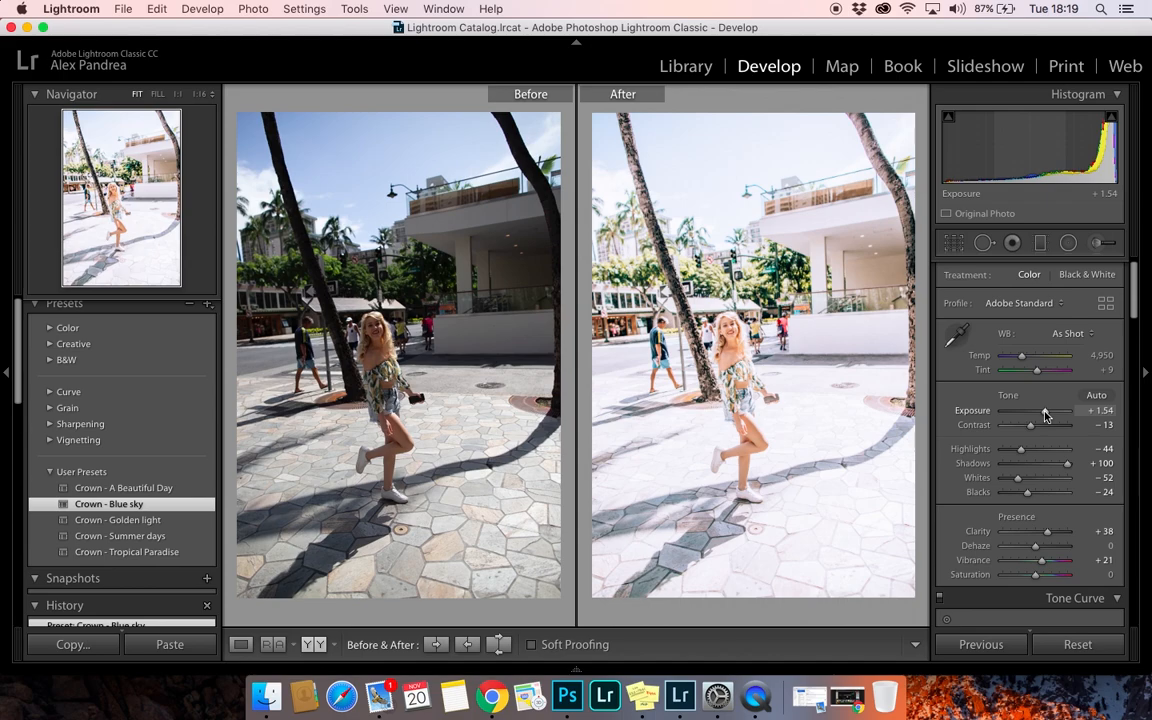
left_click_drag(1047, 410, 1037, 410)
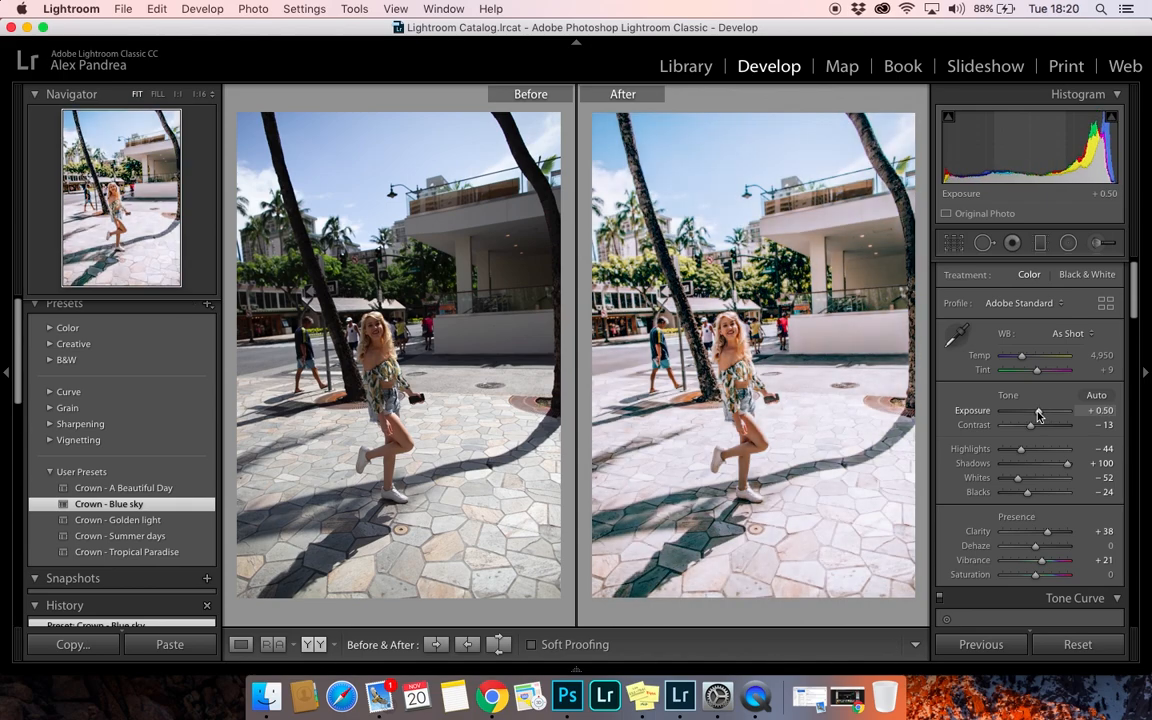
left_click_drag(1037, 410, 1040, 410)
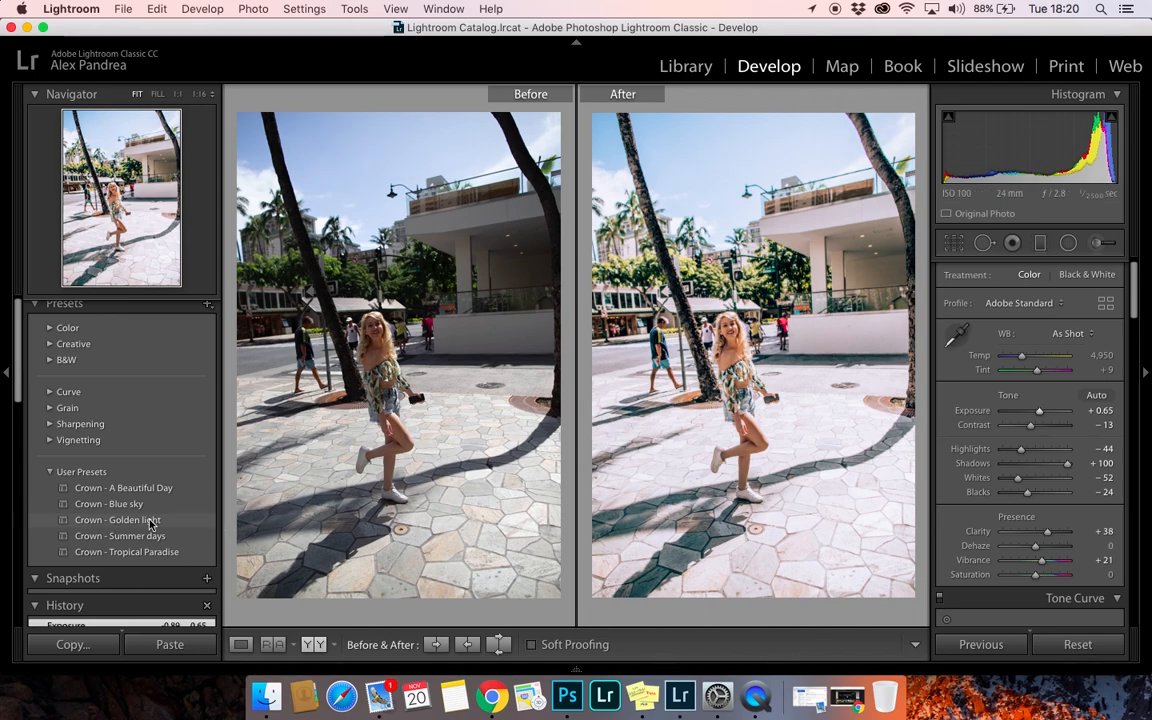
Try Crown - Golden light, then apply Crown - Summer days with exposure +0.35.
left_click(117, 519)
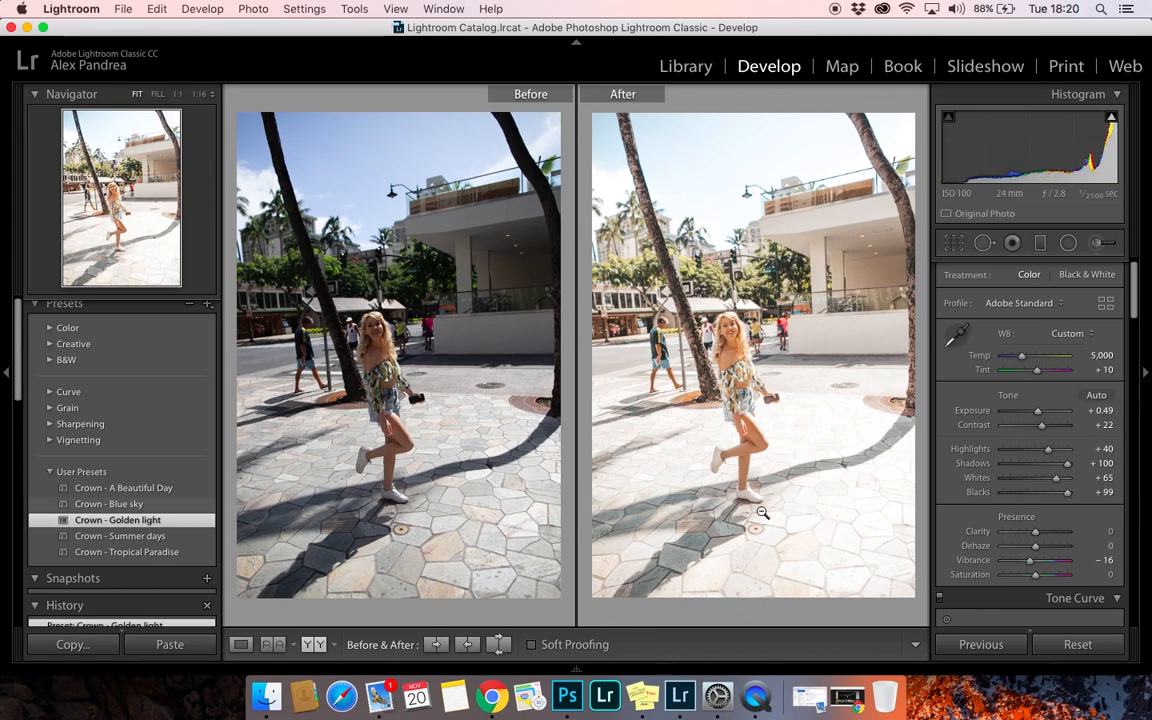
mouse_move(762, 513)
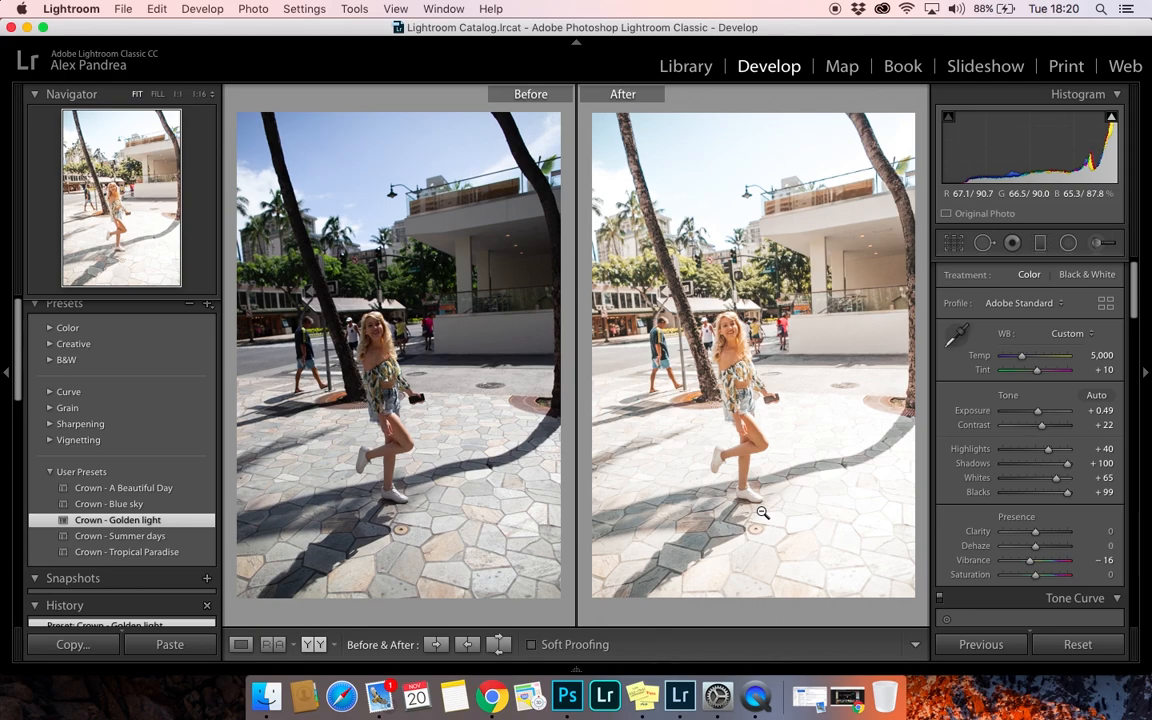
left_click(120, 535)
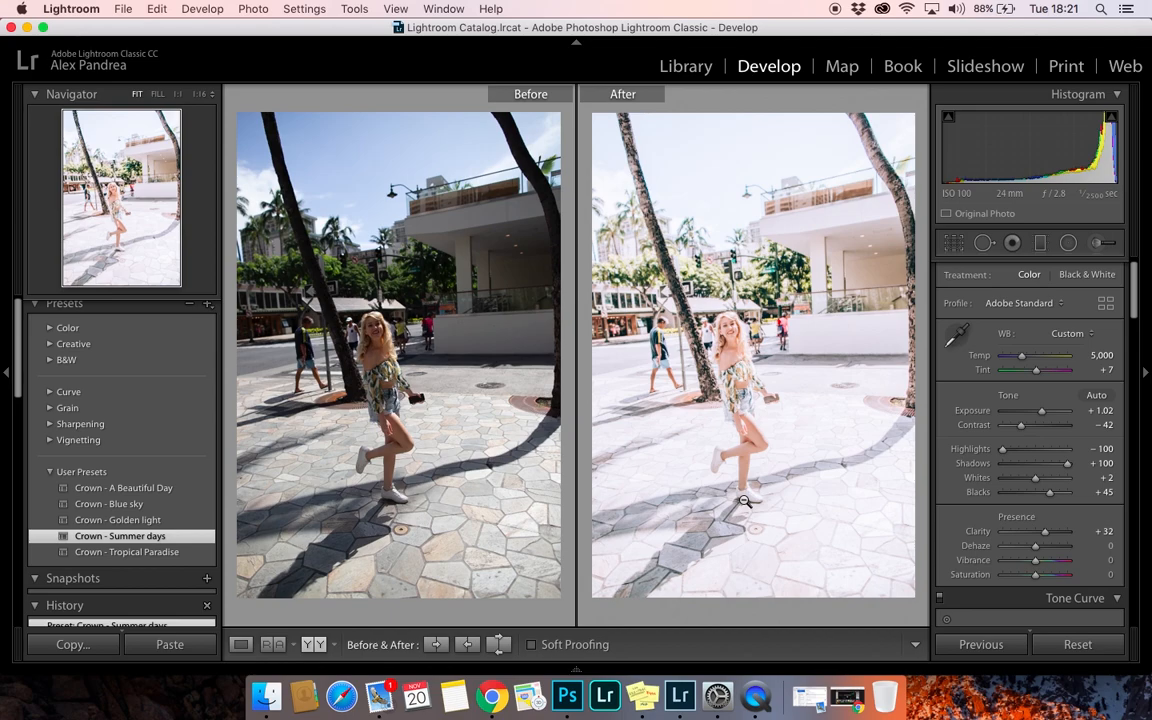
mouse_move(1057, 403)
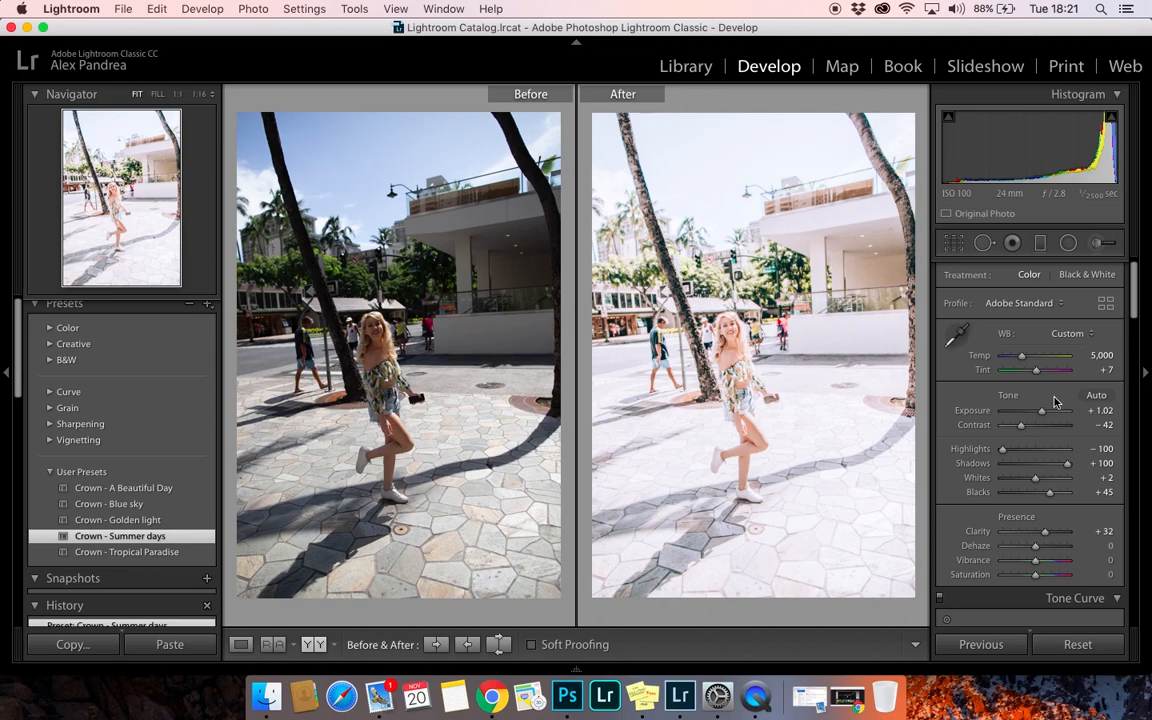
left_click_drag(1050, 410, 1040, 410)
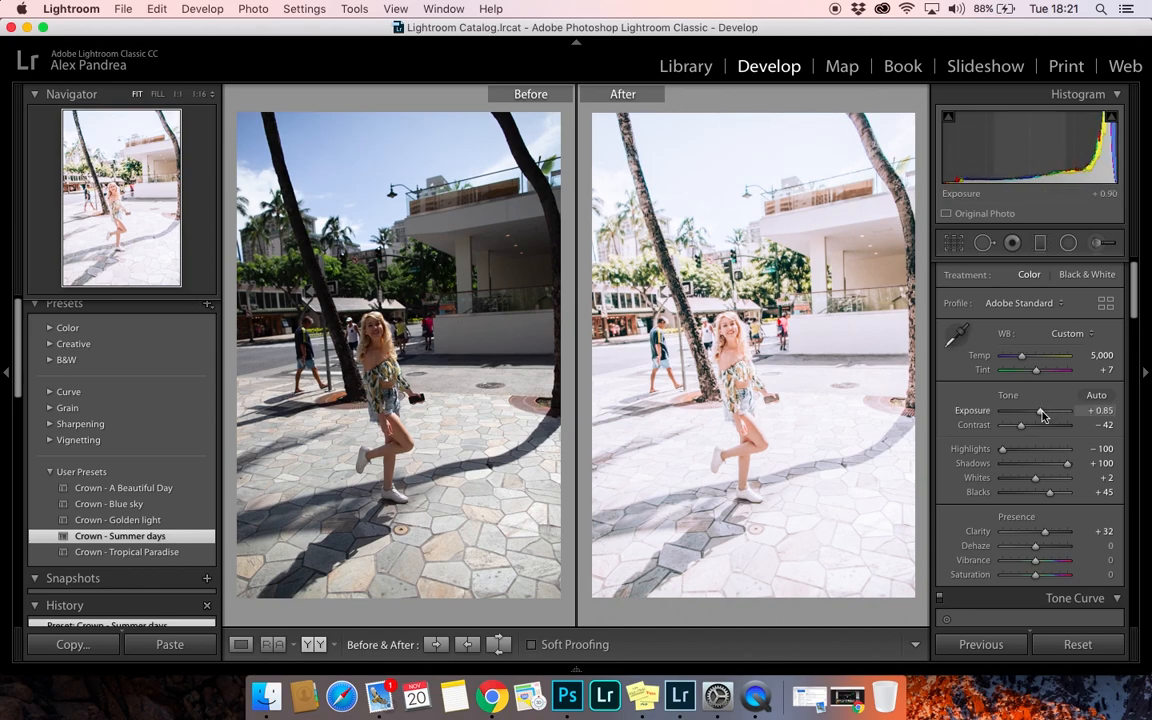
left_click_drag(1042, 413, 1037, 413)
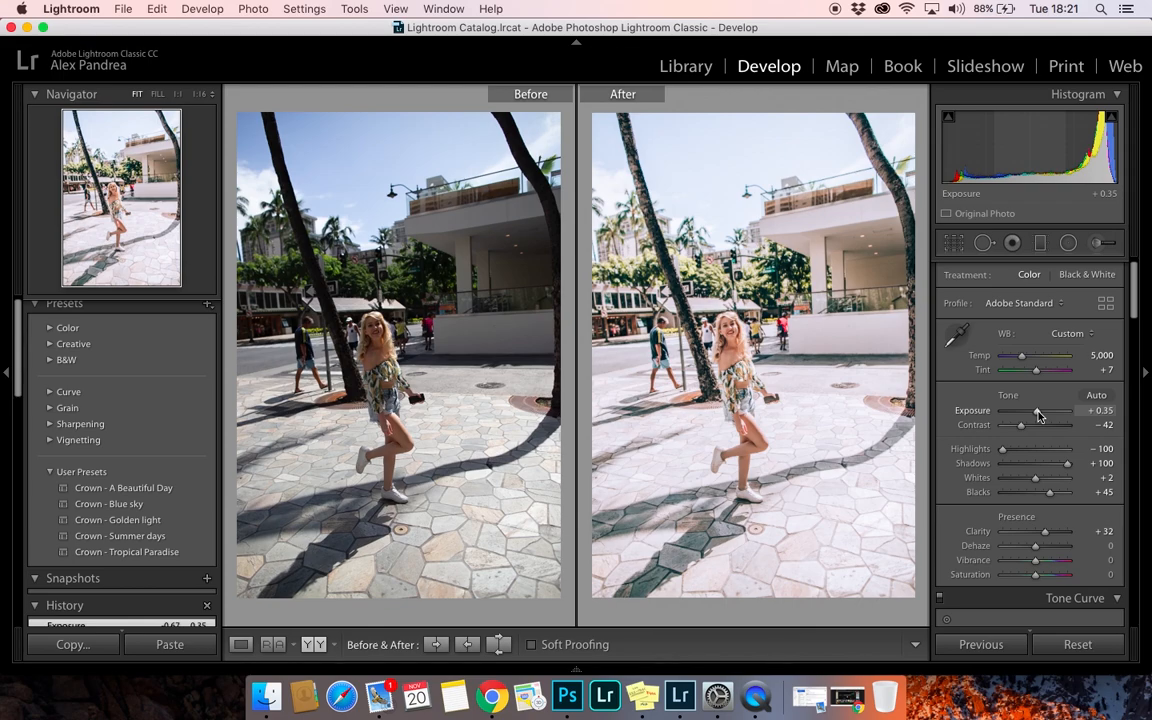
mouse_move(867, 369)
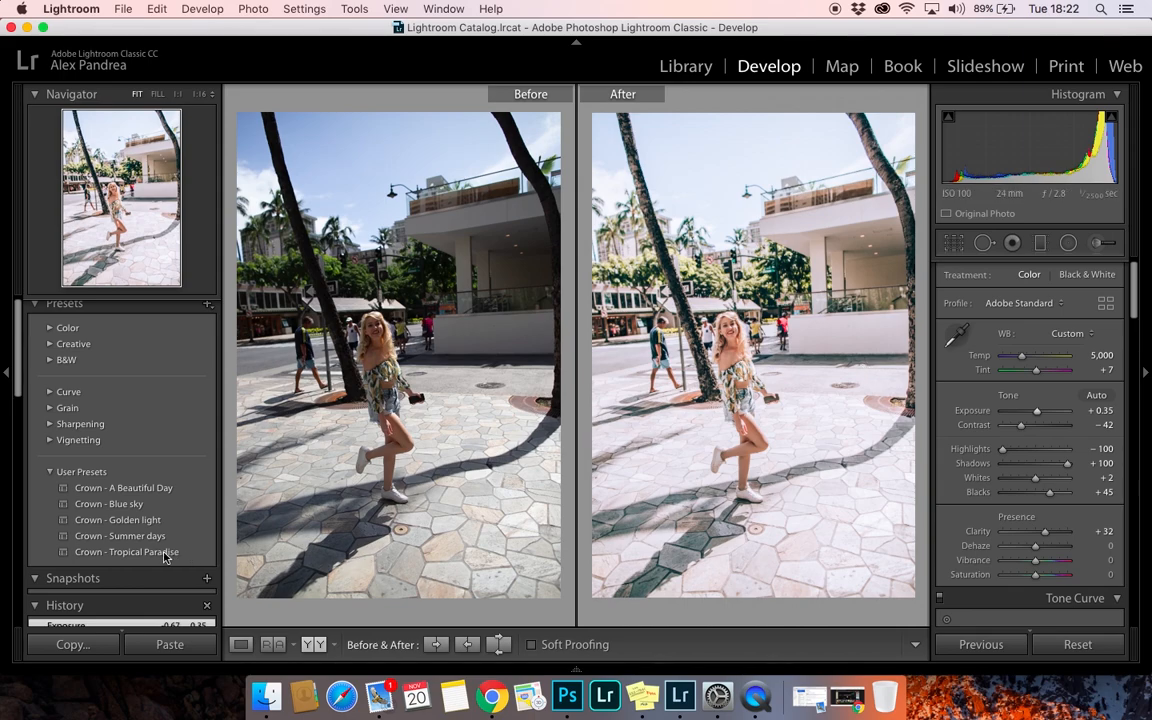
Apply Crown - Tropical Paradise (exposure +0.60, temperature 4,825, blacks +100).
left_click(126, 552)
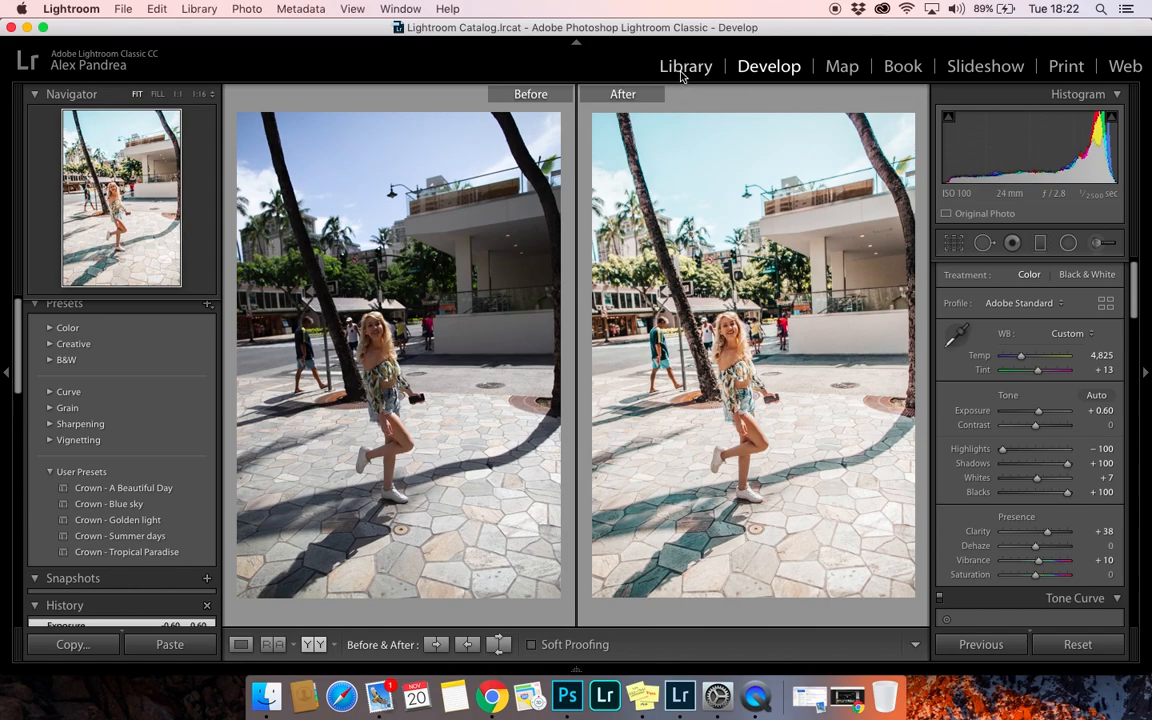
From the Library grid, pick the beach photo of the woman walking and open it in Develop.
left_click(686, 66)
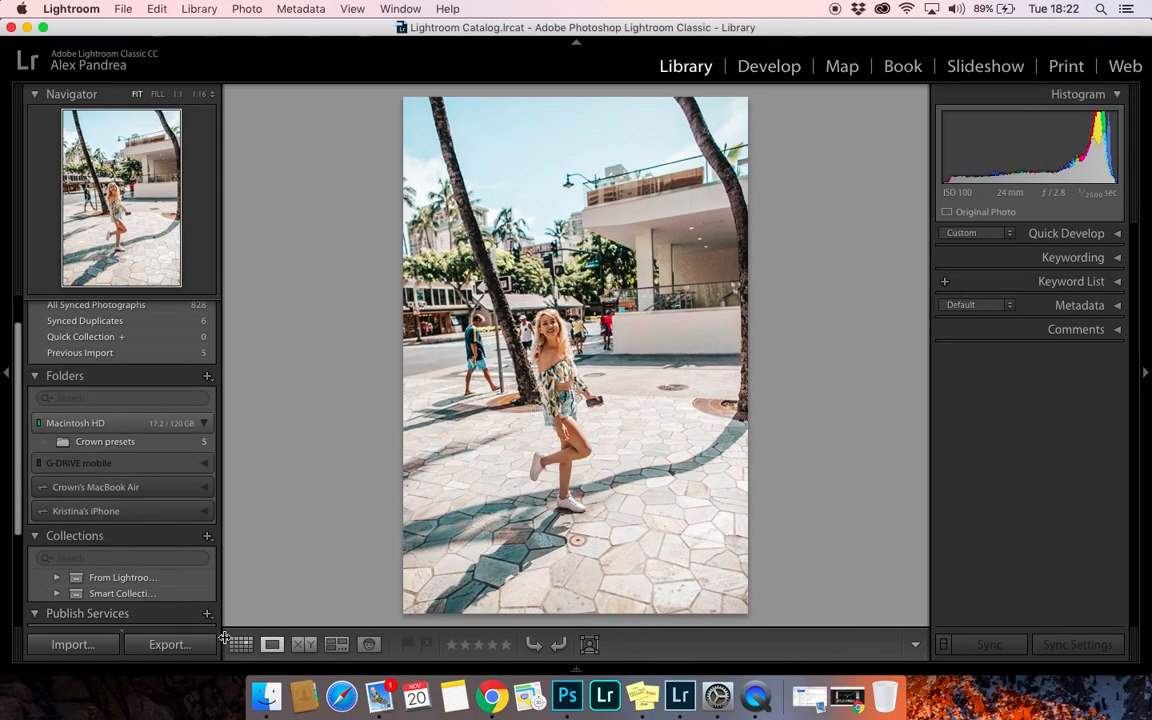
left_click(241, 644)
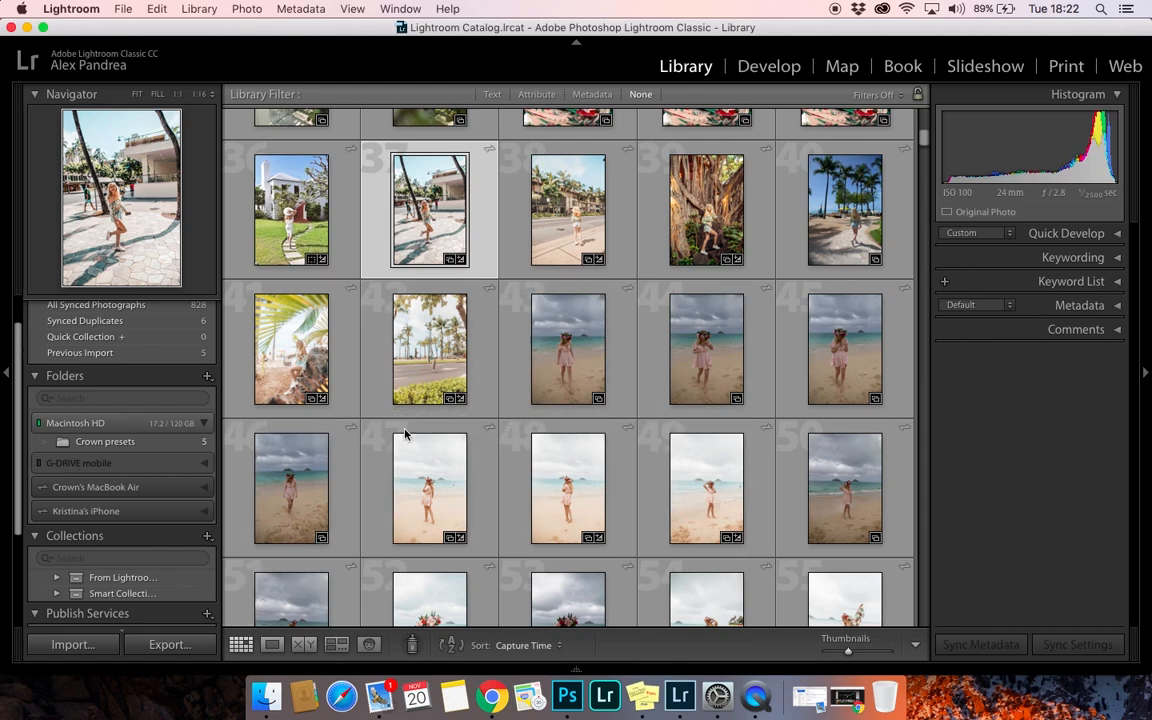
left_click(844, 210)
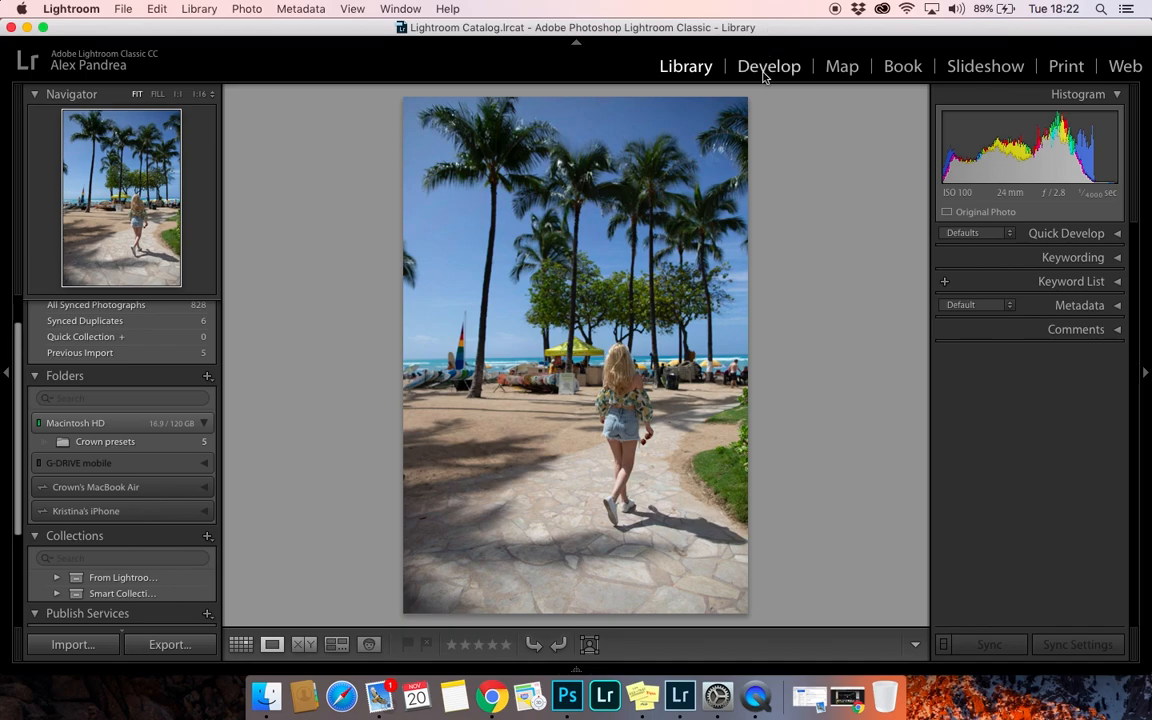
left_click(769, 66)
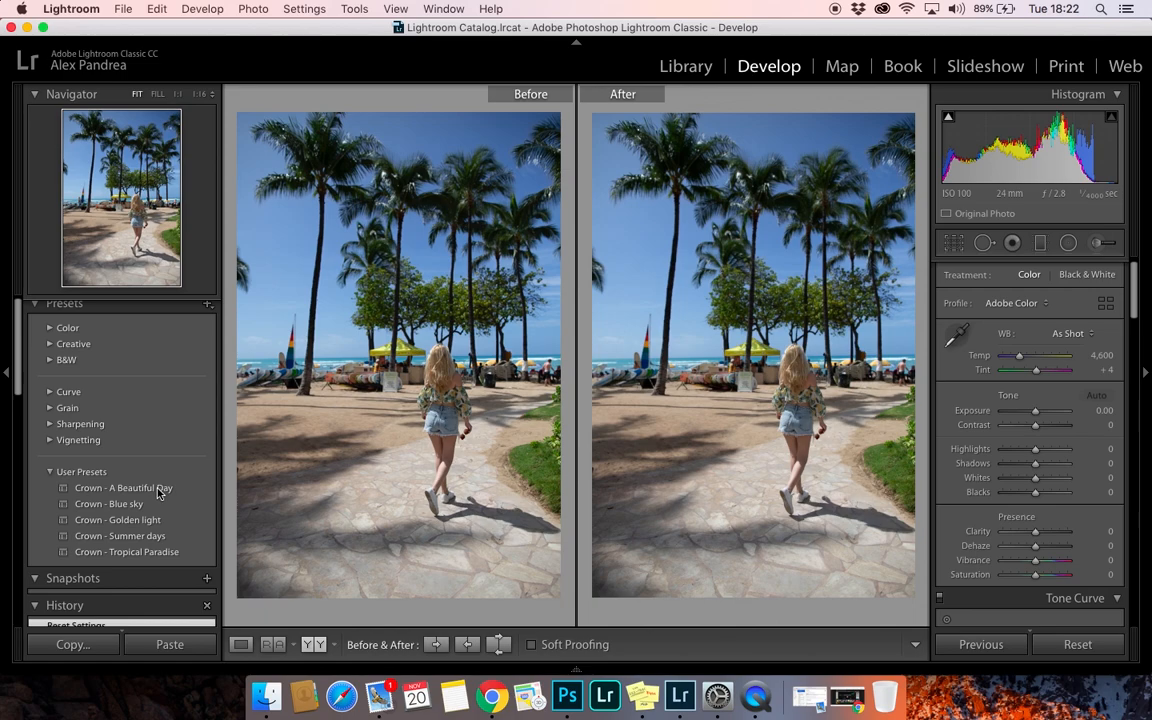
Apply Crown - A Beautiful Day to the beach photo and bring up HSL/Color blue tones.
left_click(123, 488)
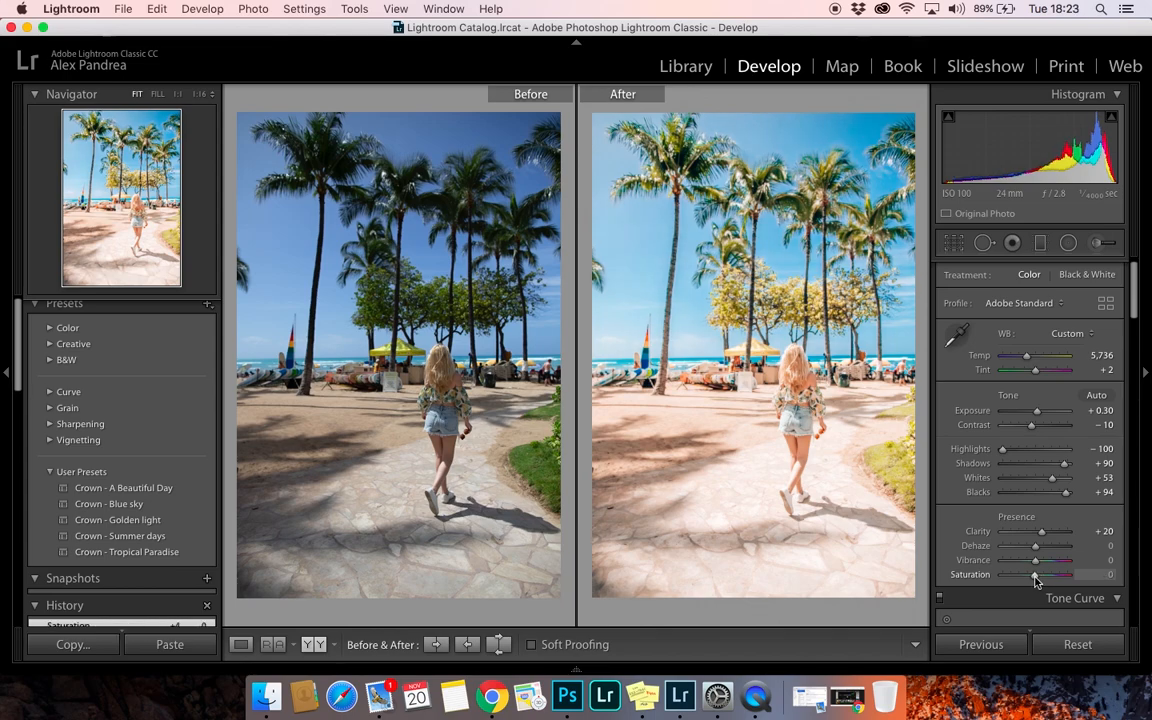
left_click(1075, 597)
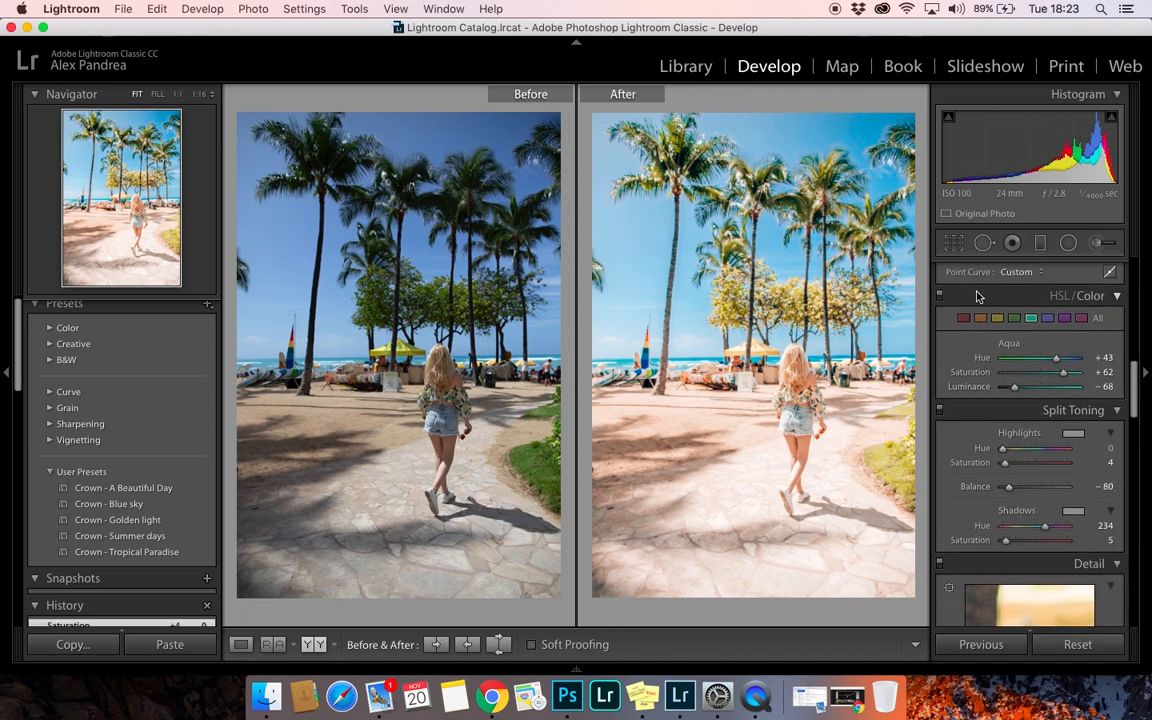
mouse_move(997, 318)
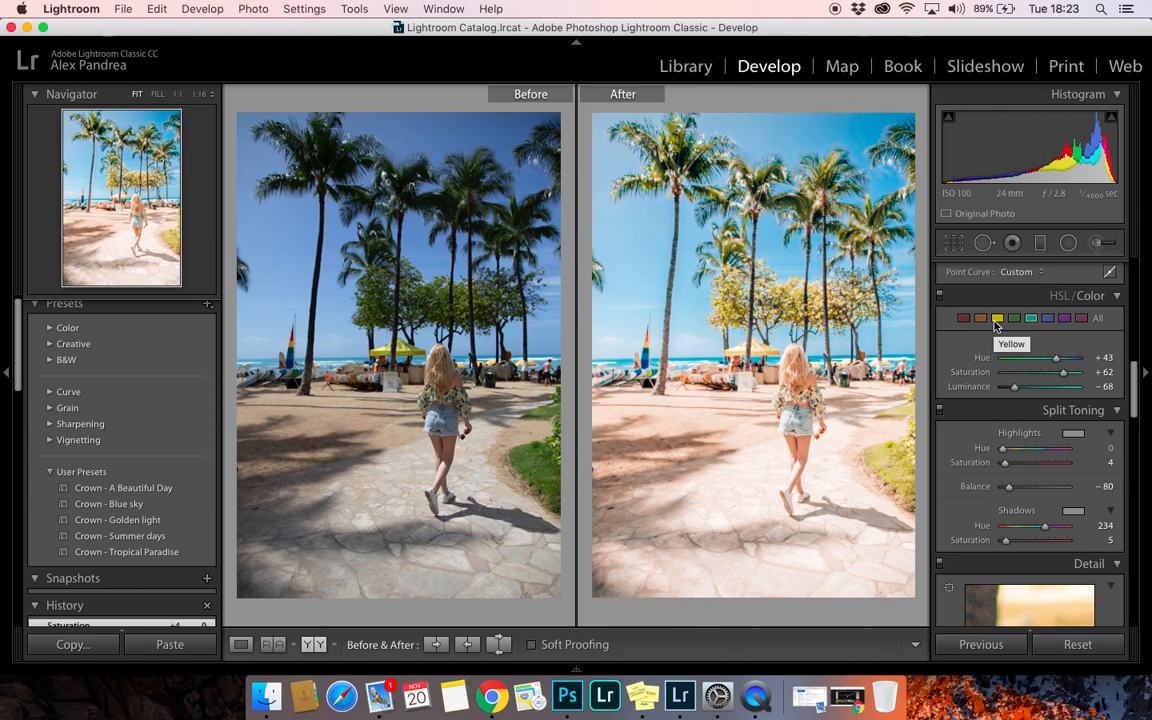
mouse_move(1047, 318)
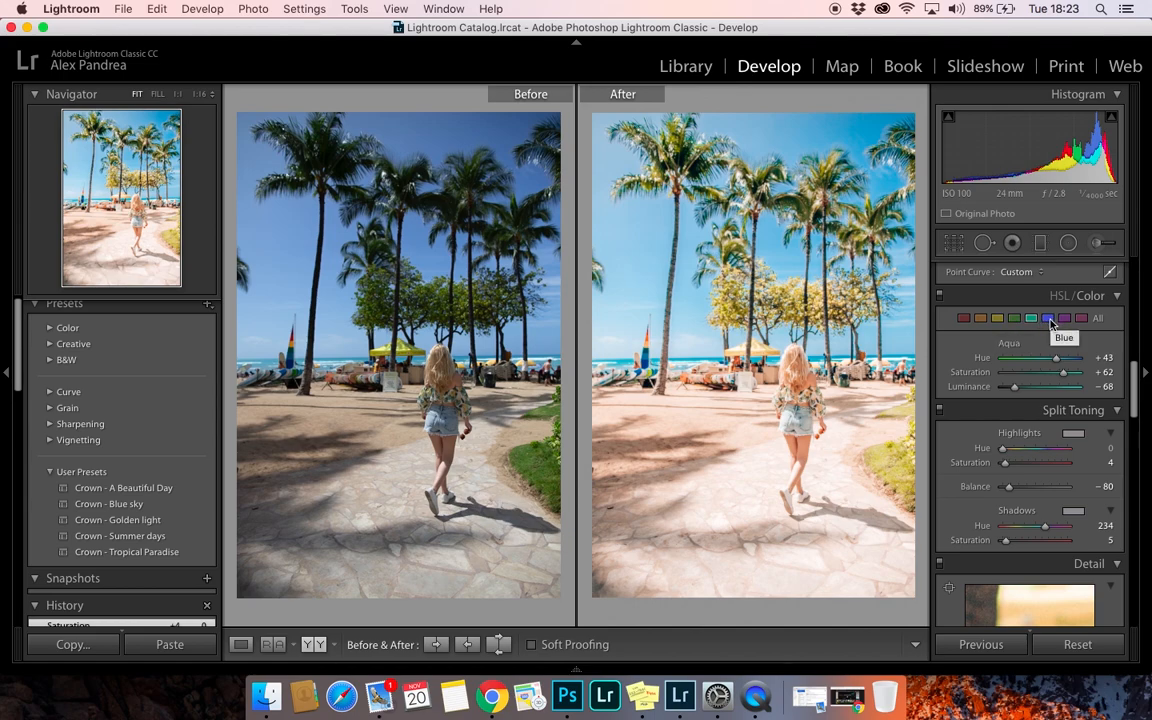
left_click(1047, 318)
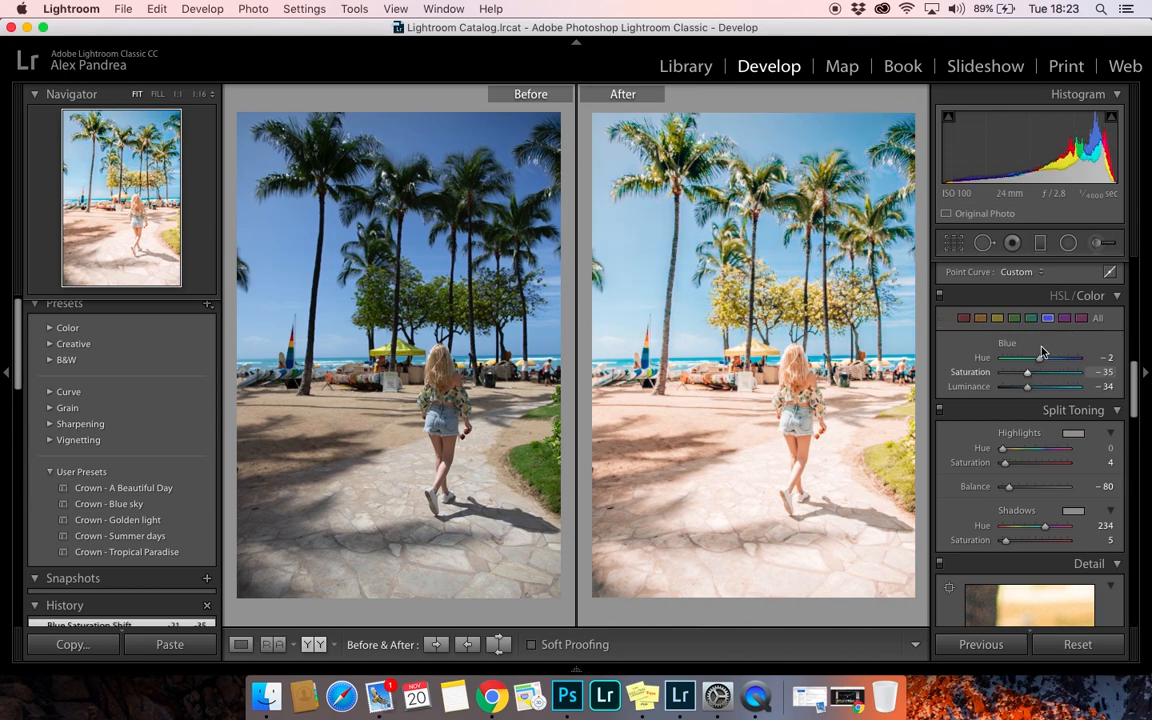
Select aqua, then green, lowering green saturation and yellow luminance to -8.
left_click(1047, 318)
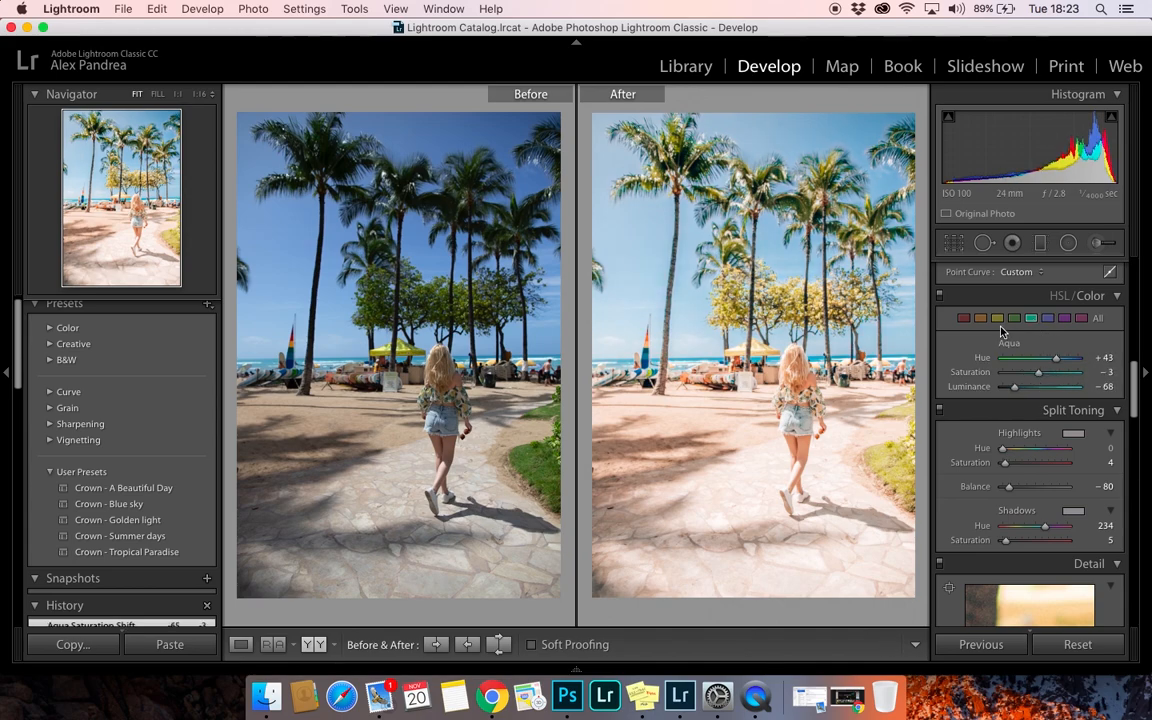
left_click(997, 318)
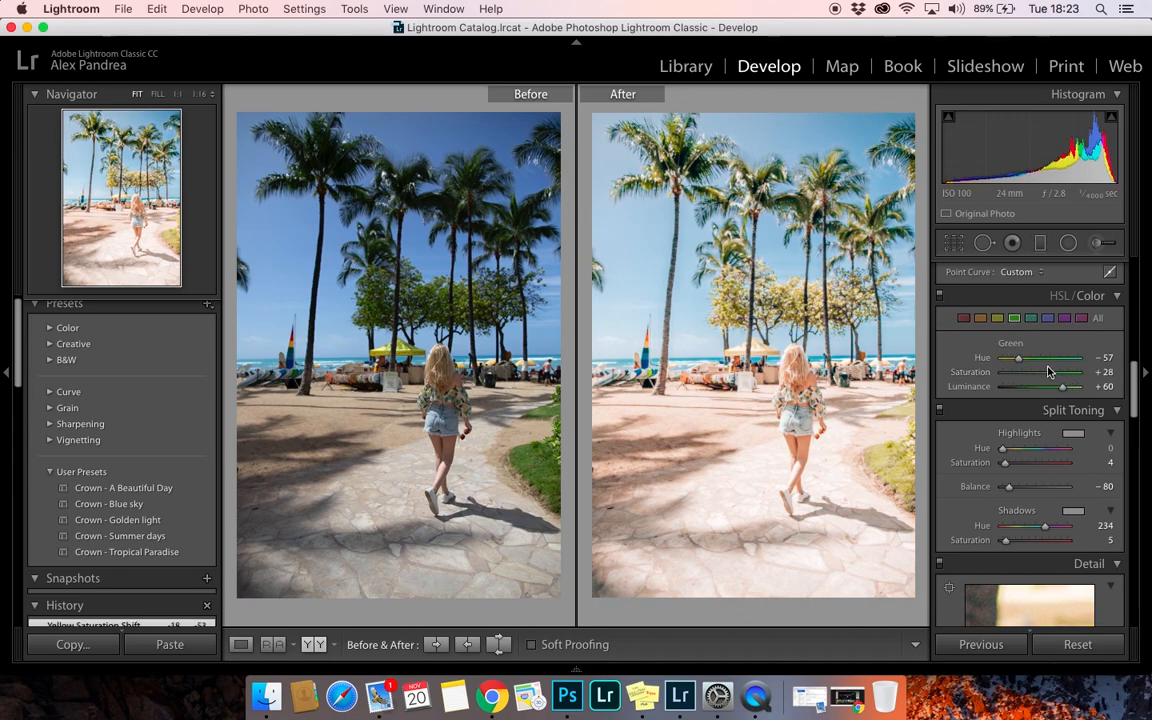
left_click_drag(1048, 372, 1025, 372)
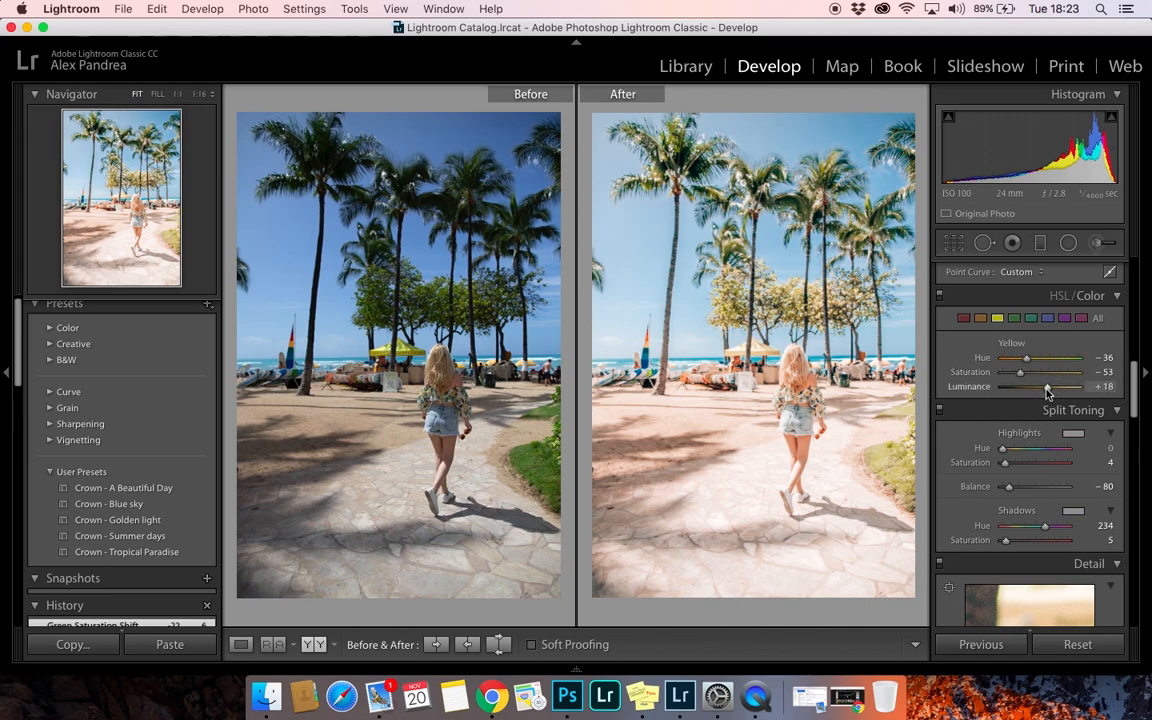
left_click_drag(1048, 386, 1037, 386)
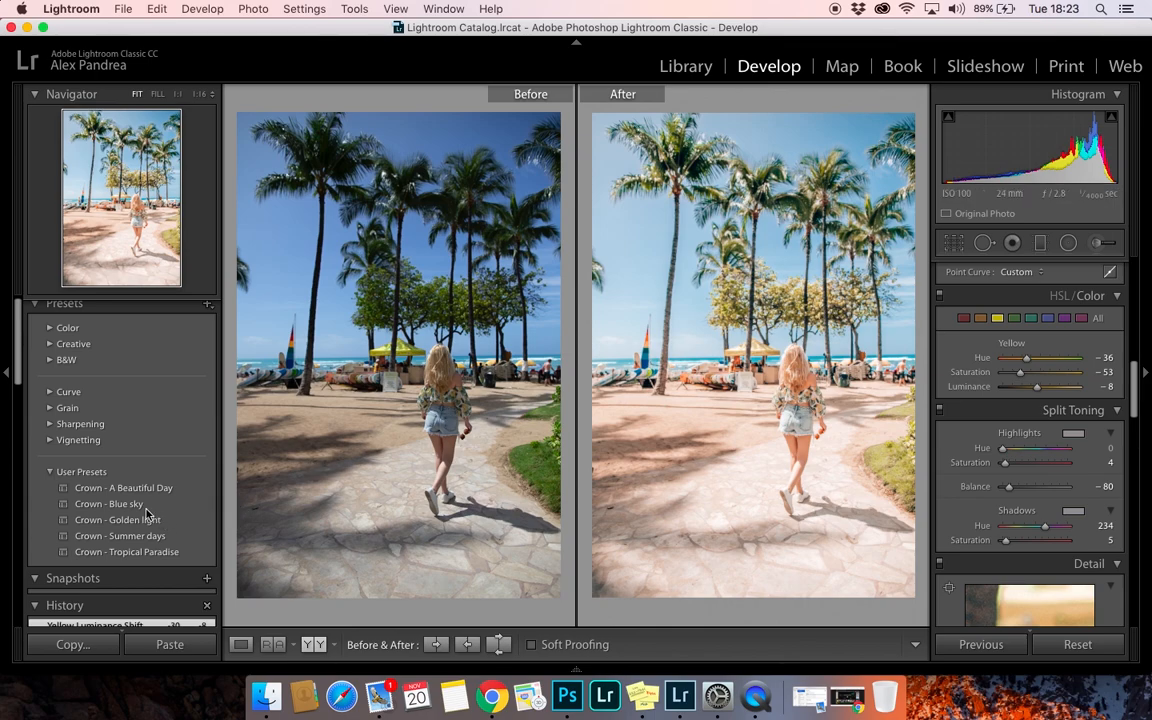
Apply the Crown - Blue sky preset and lower exposure from +1.54.
left_click(108, 503)
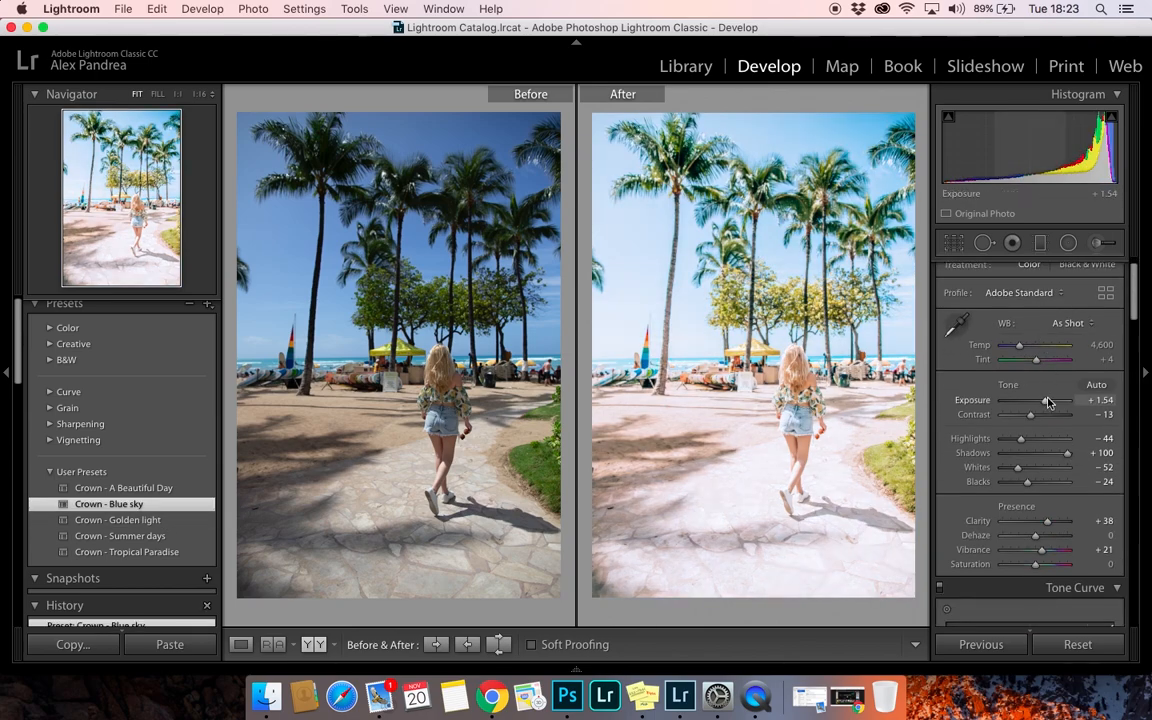
left_click_drag(1050, 400, 1035, 400)
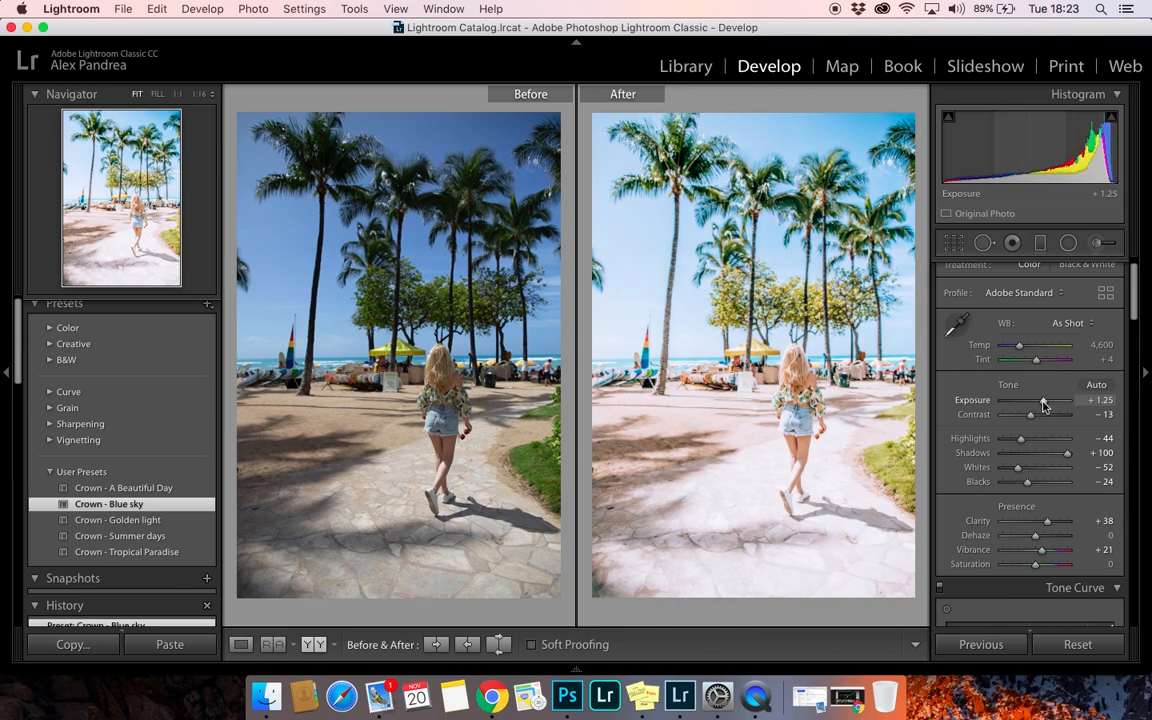
left_click_drag(1040, 400, 1035, 400)
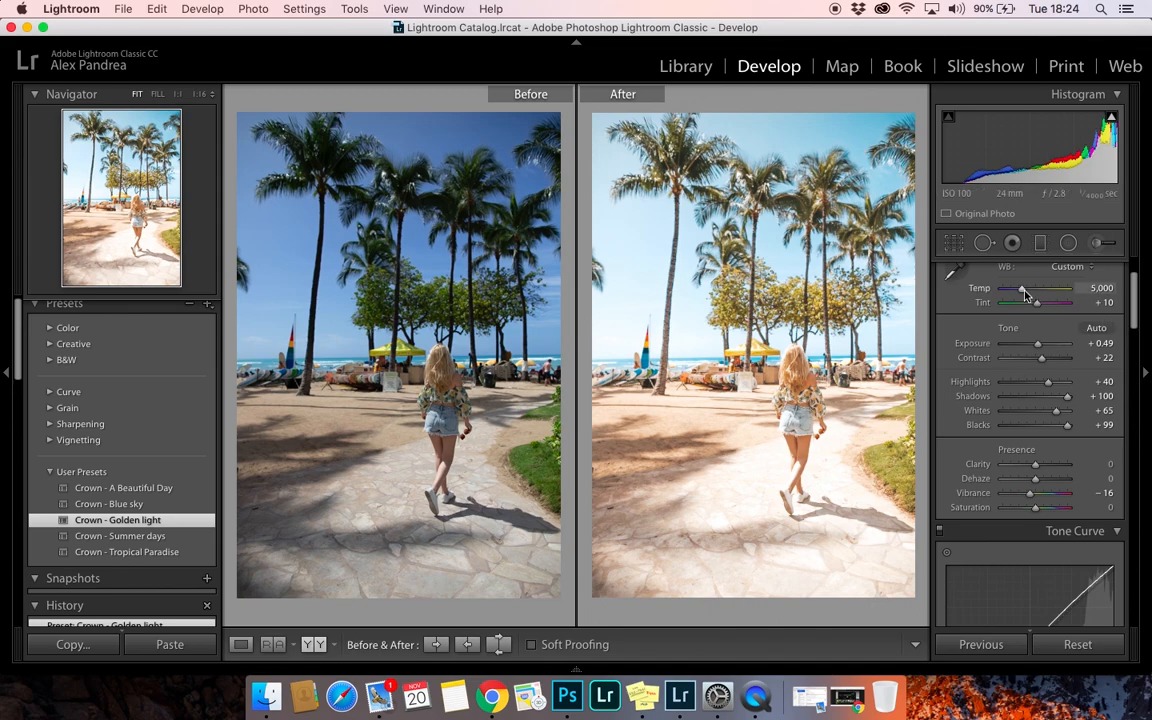
Cool the Golden light temperature to about 4,332, then restore it to 5,000.
left_click_drag(1035, 288, 1020, 288)
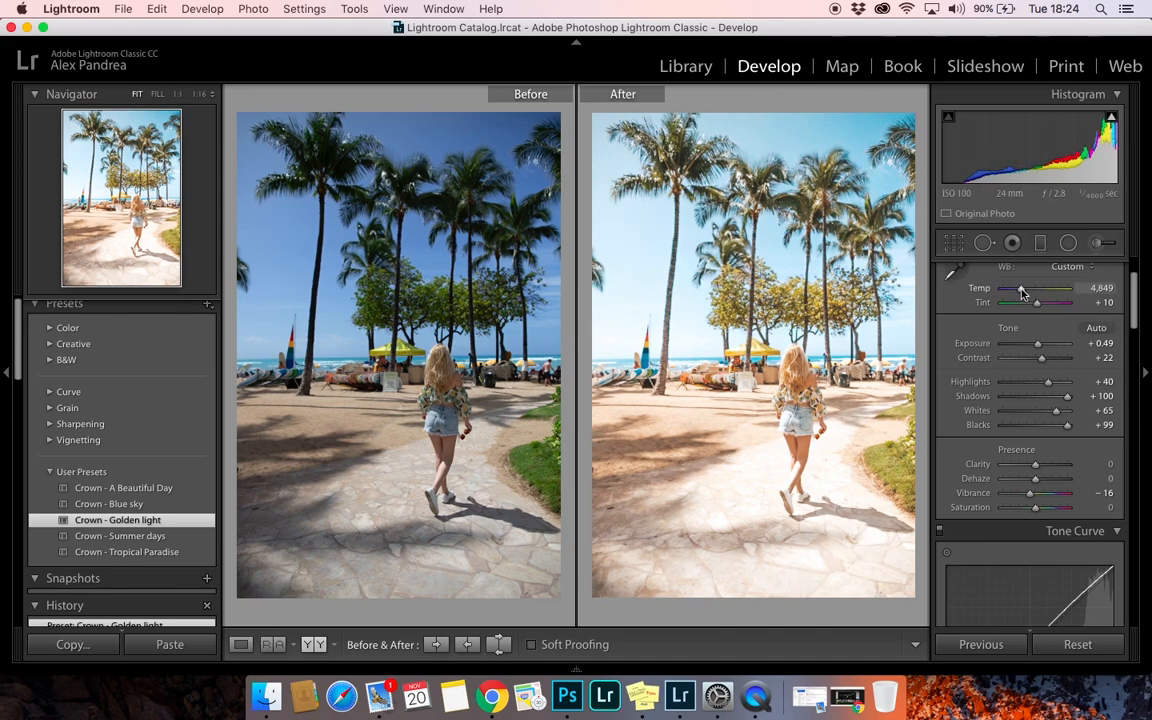
left_click_drag(1040, 288, 1010, 288)
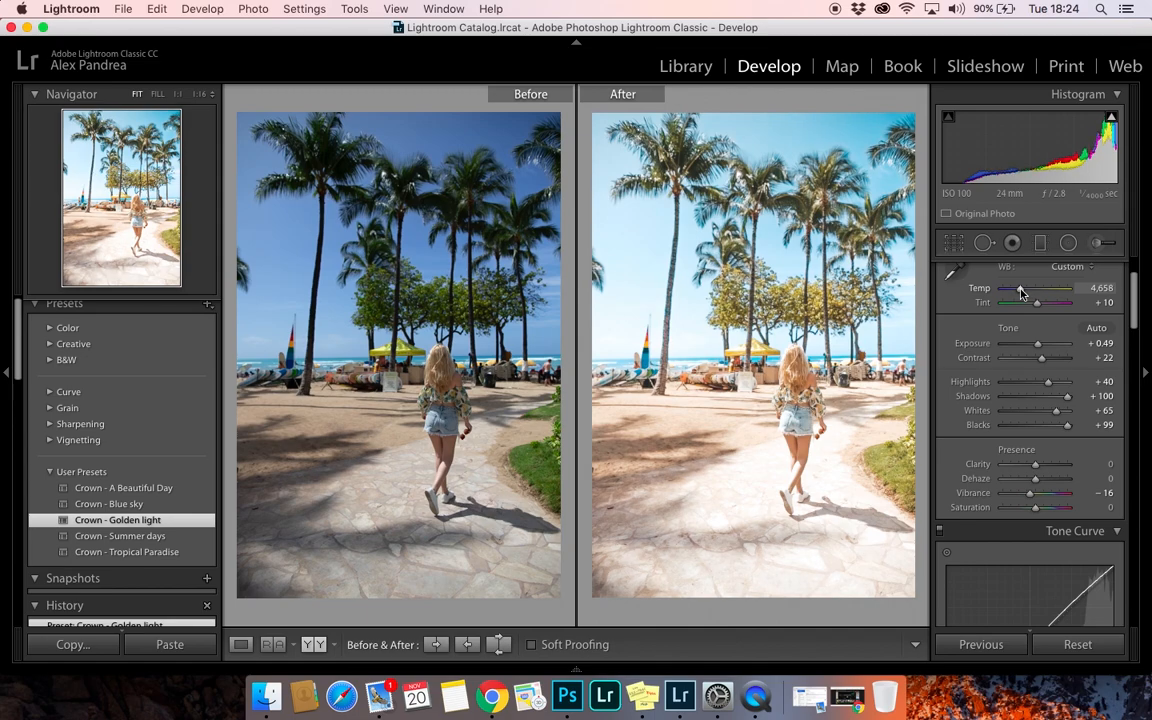
left_click_drag(1038, 288, 1020, 288)
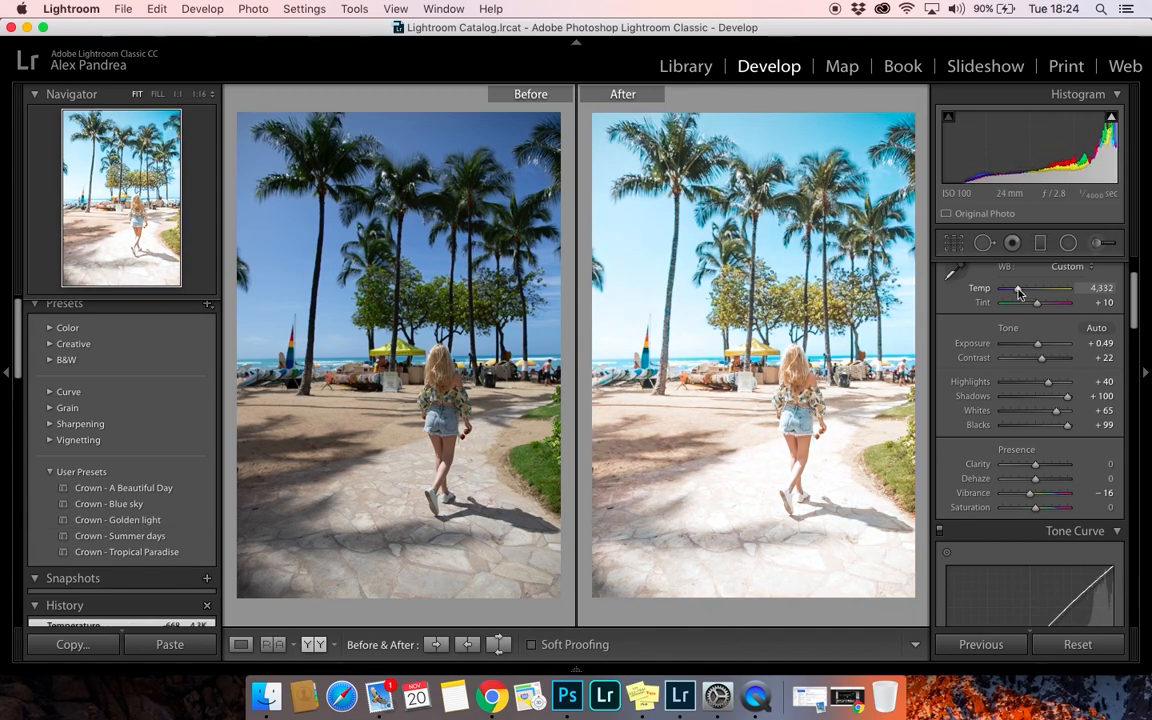
left_click(117, 519)
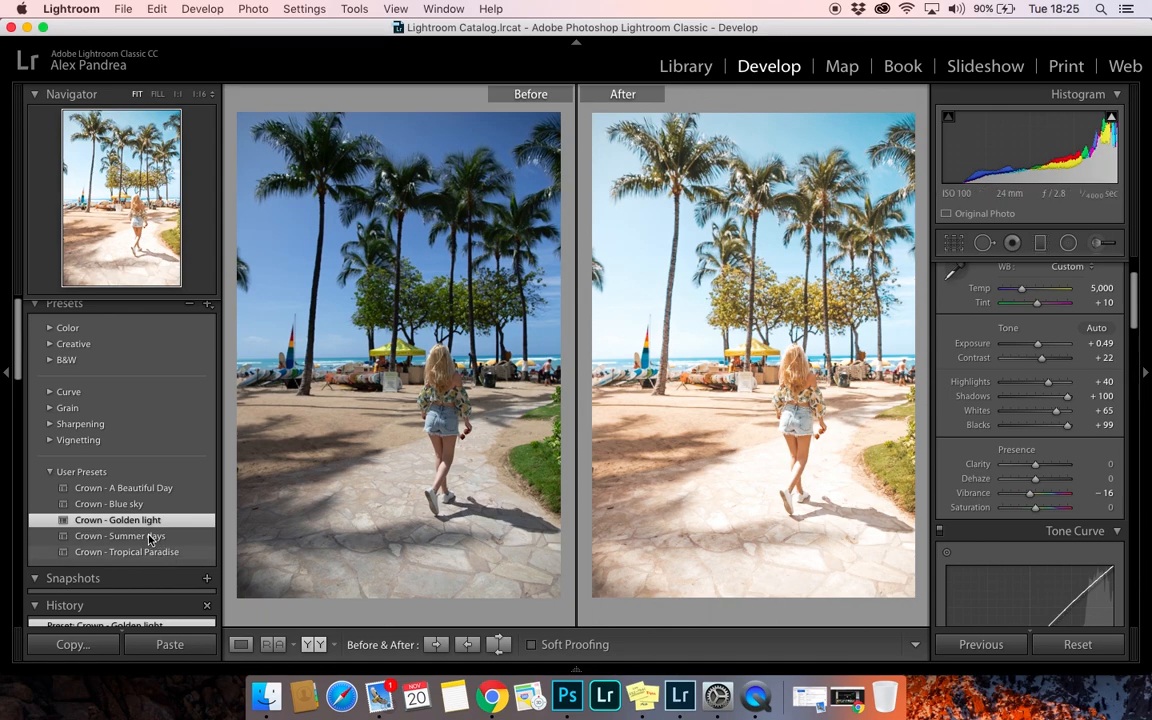
Apply Crown - Summer days at +0.85 exposure and pull whites to -100.
left_click(117, 519)
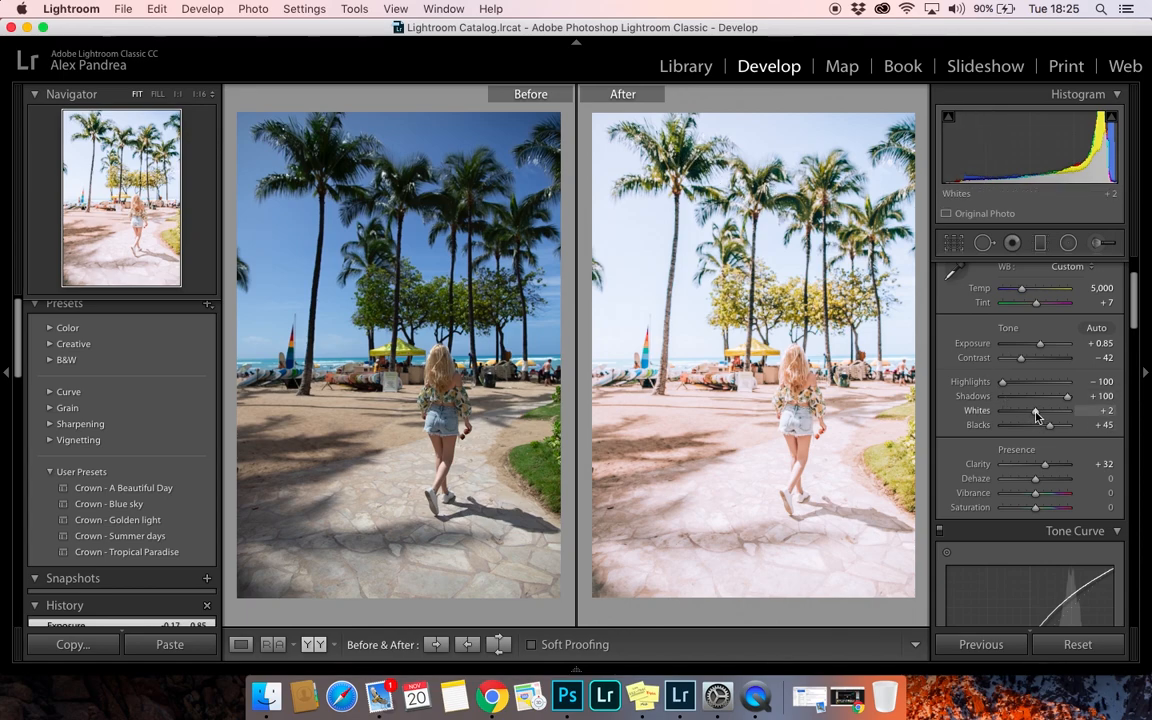
left_click_drag(1035, 410, 1001, 410)
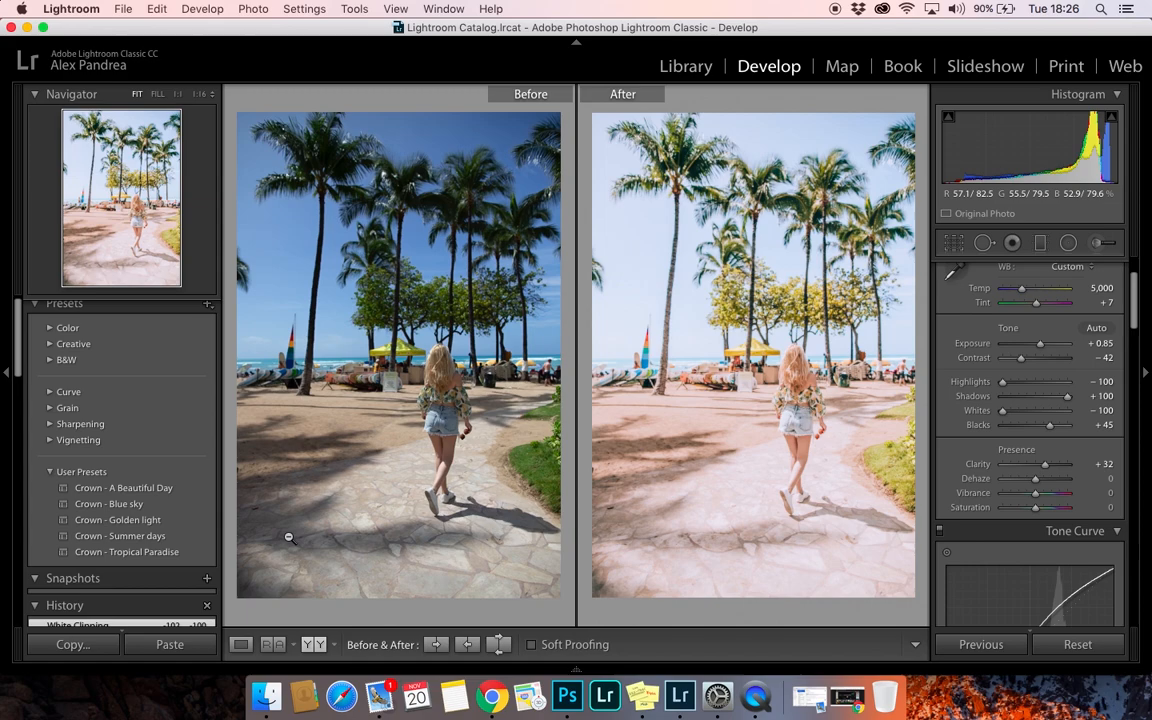
Apply Crown - Tropical Paradise: exposure +1.20, temperature 4,825, blacks +100.
left_click(126, 552)
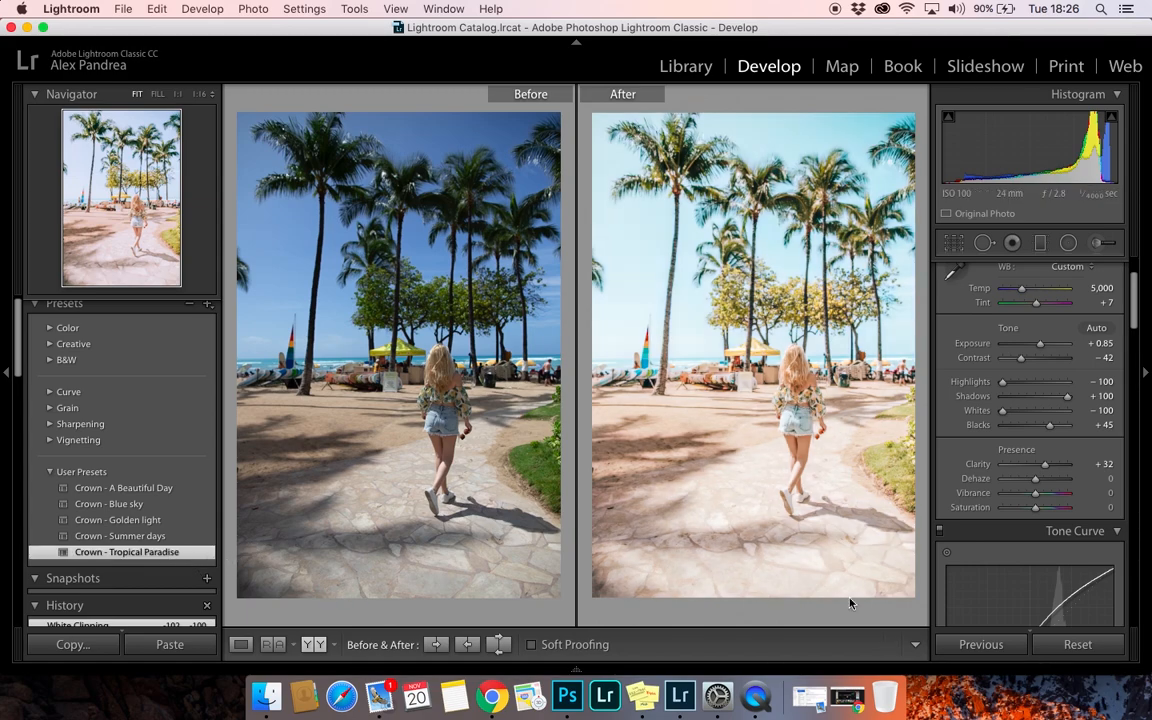
left_click(126, 551)
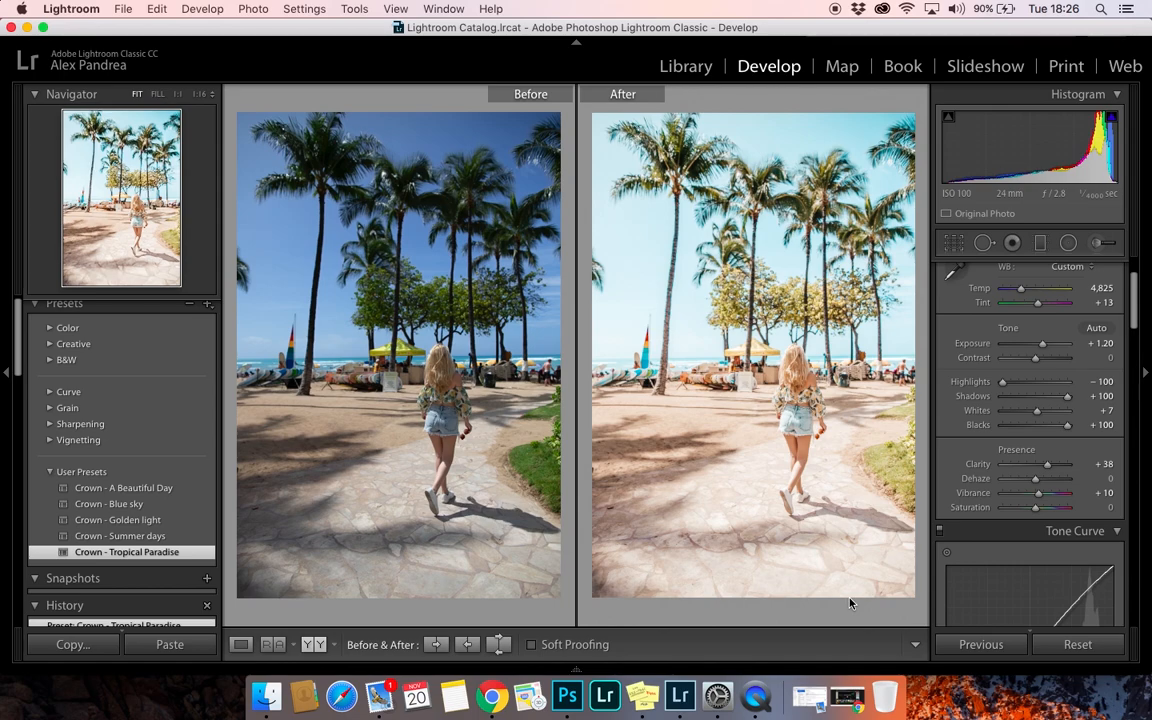